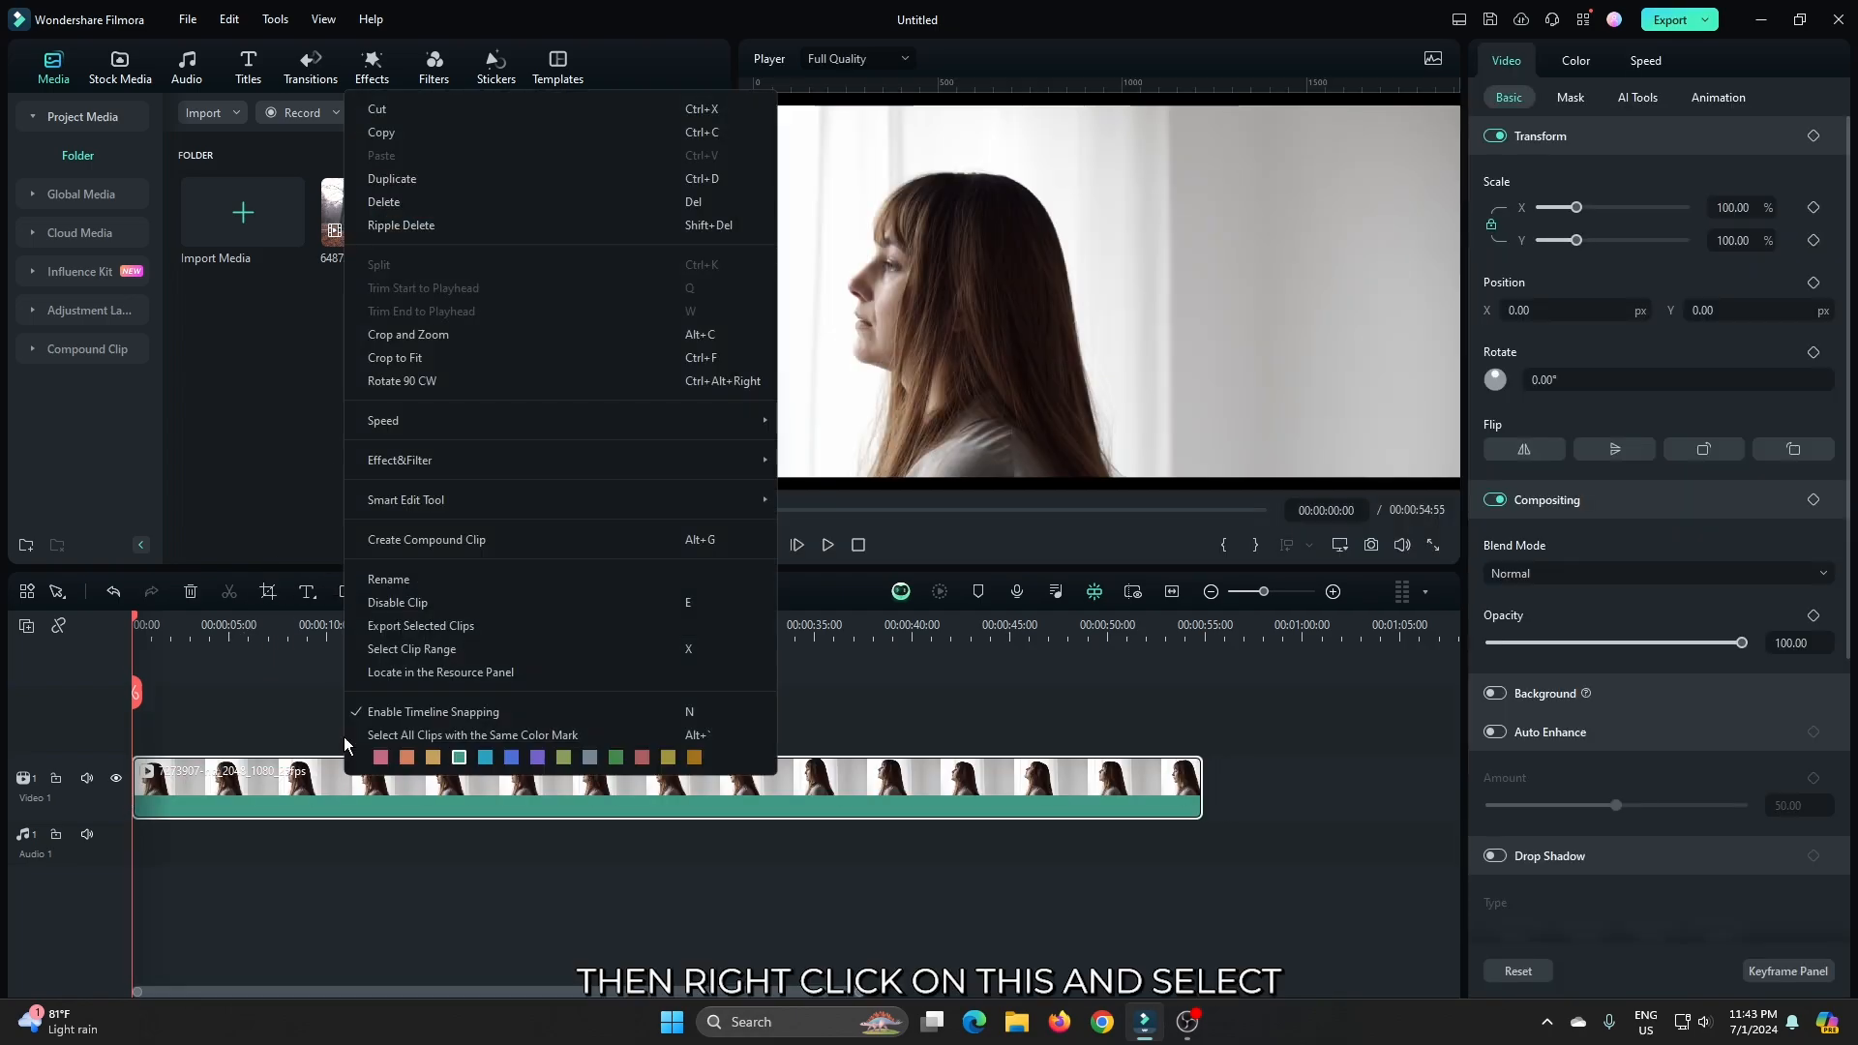
Step: Crop the woman clip to fit the frame and trim its end to 00:00:12:21
left_click(395, 358)
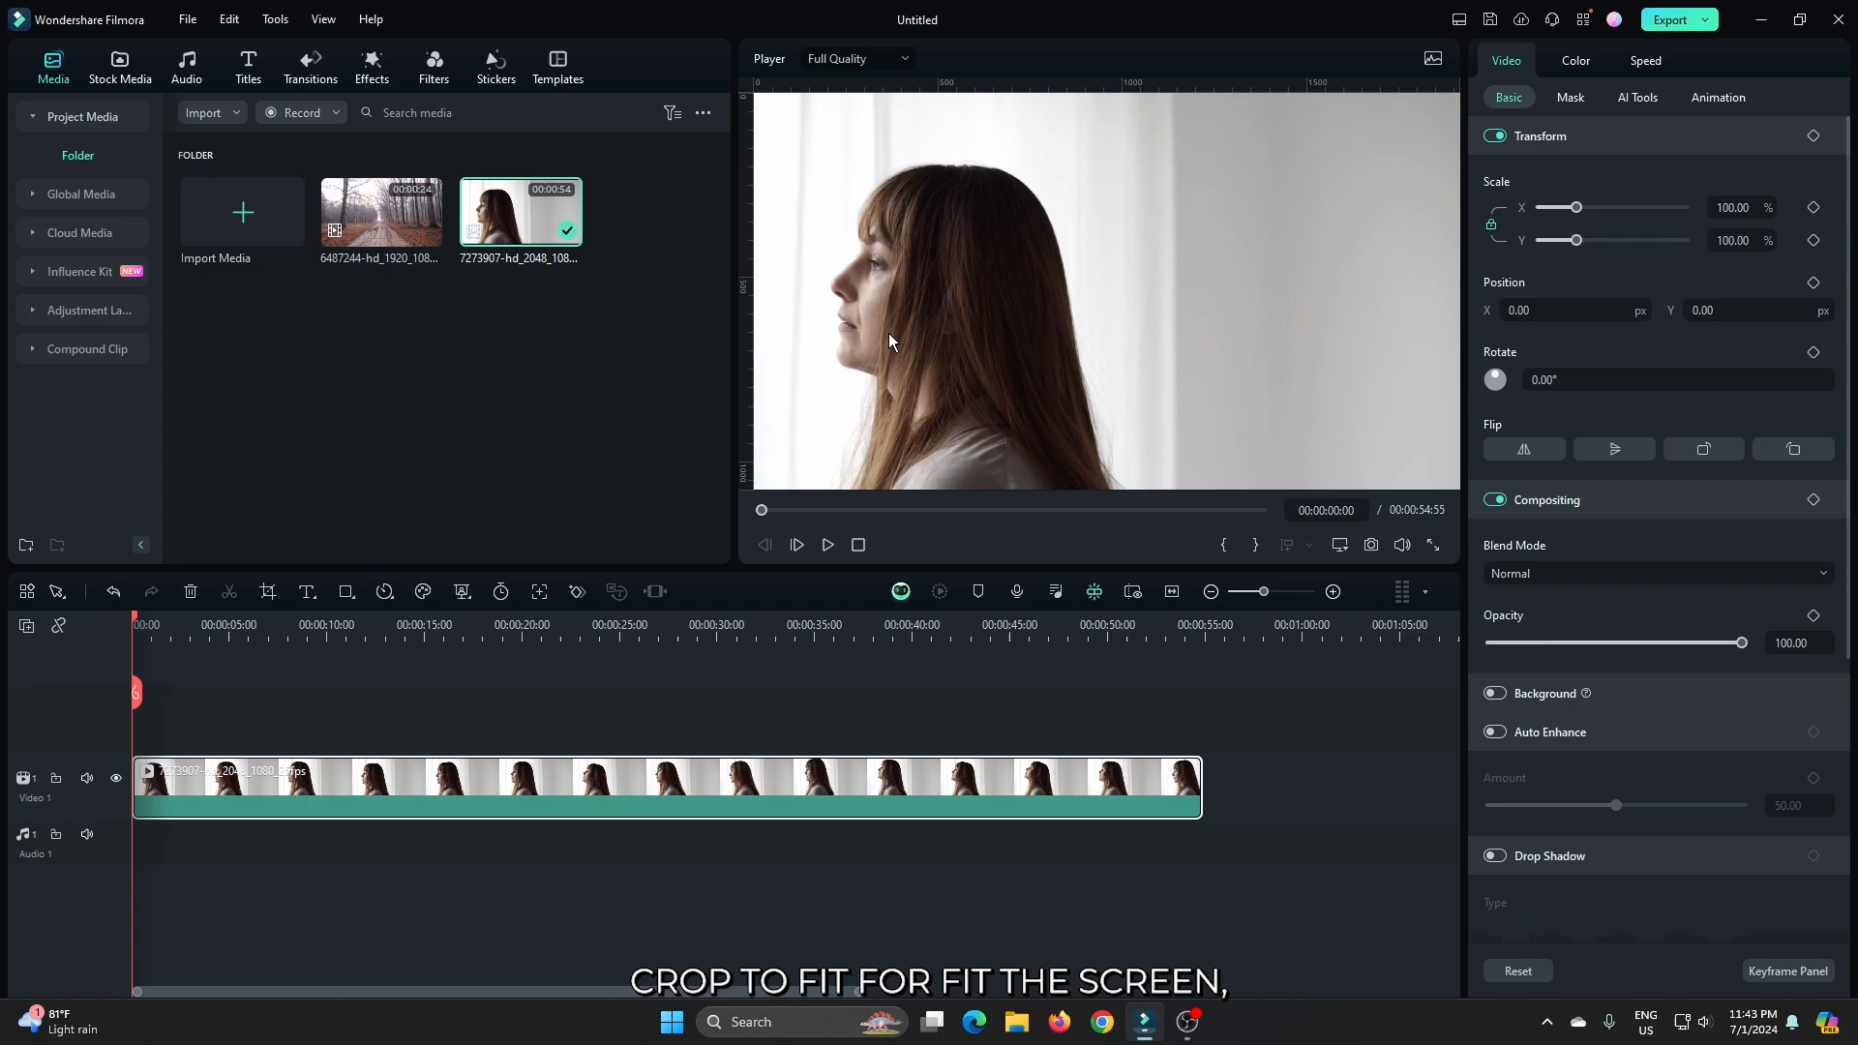
left_click(341, 624)
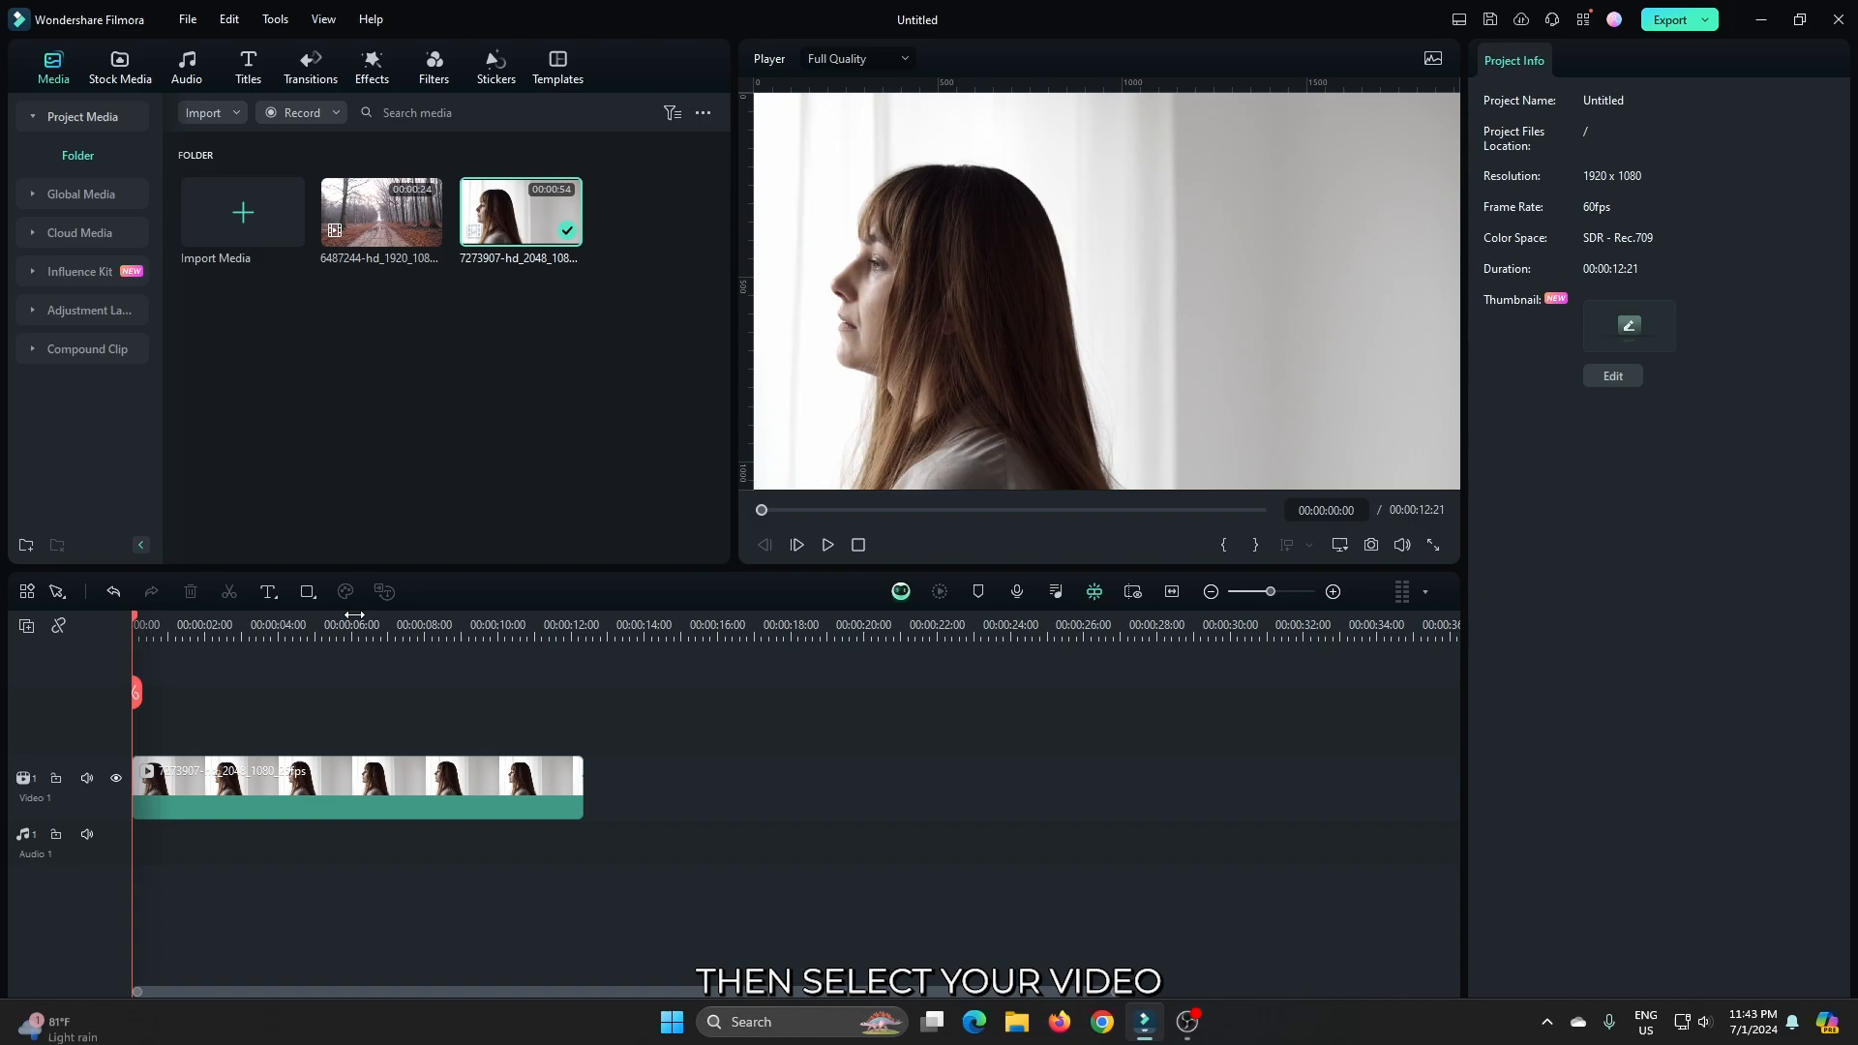
Step: Enable Smart Cutout on the woman clip, compute the cutout, and set Edge Feather 2.99
double_click(355, 786)
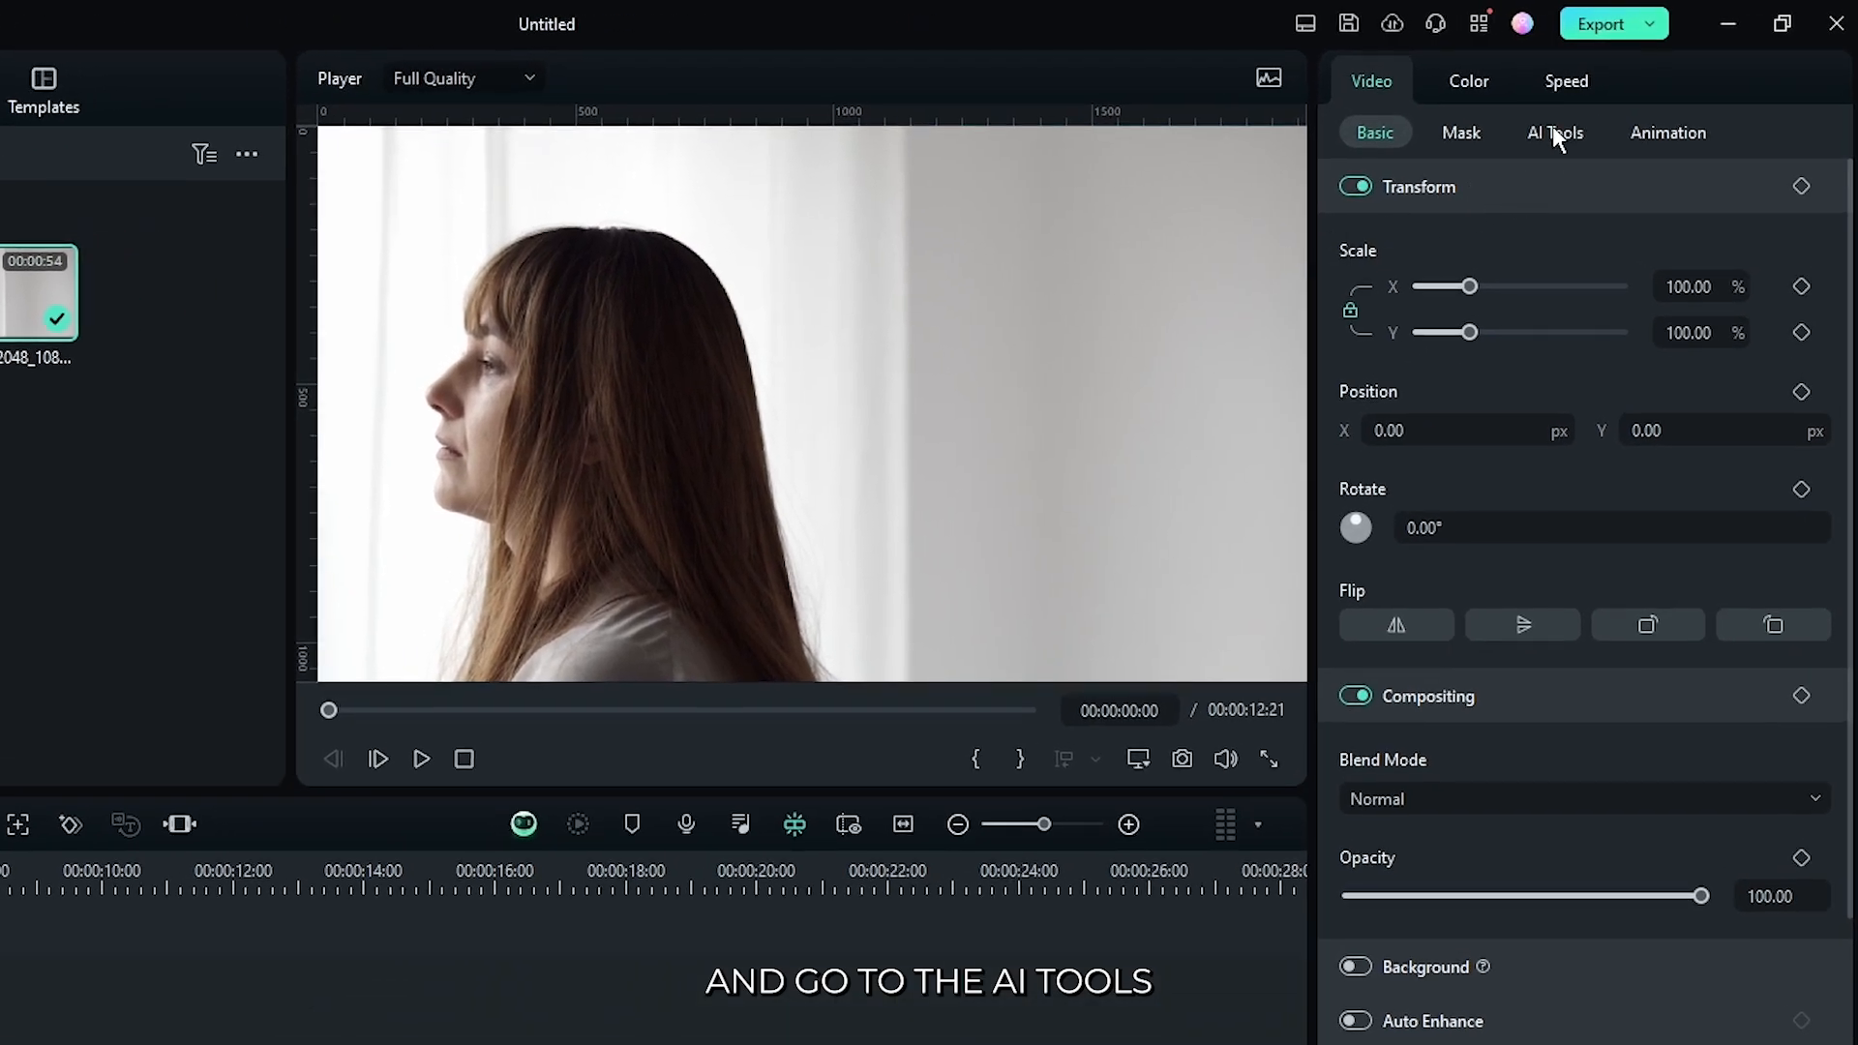
left_click(1554, 132)
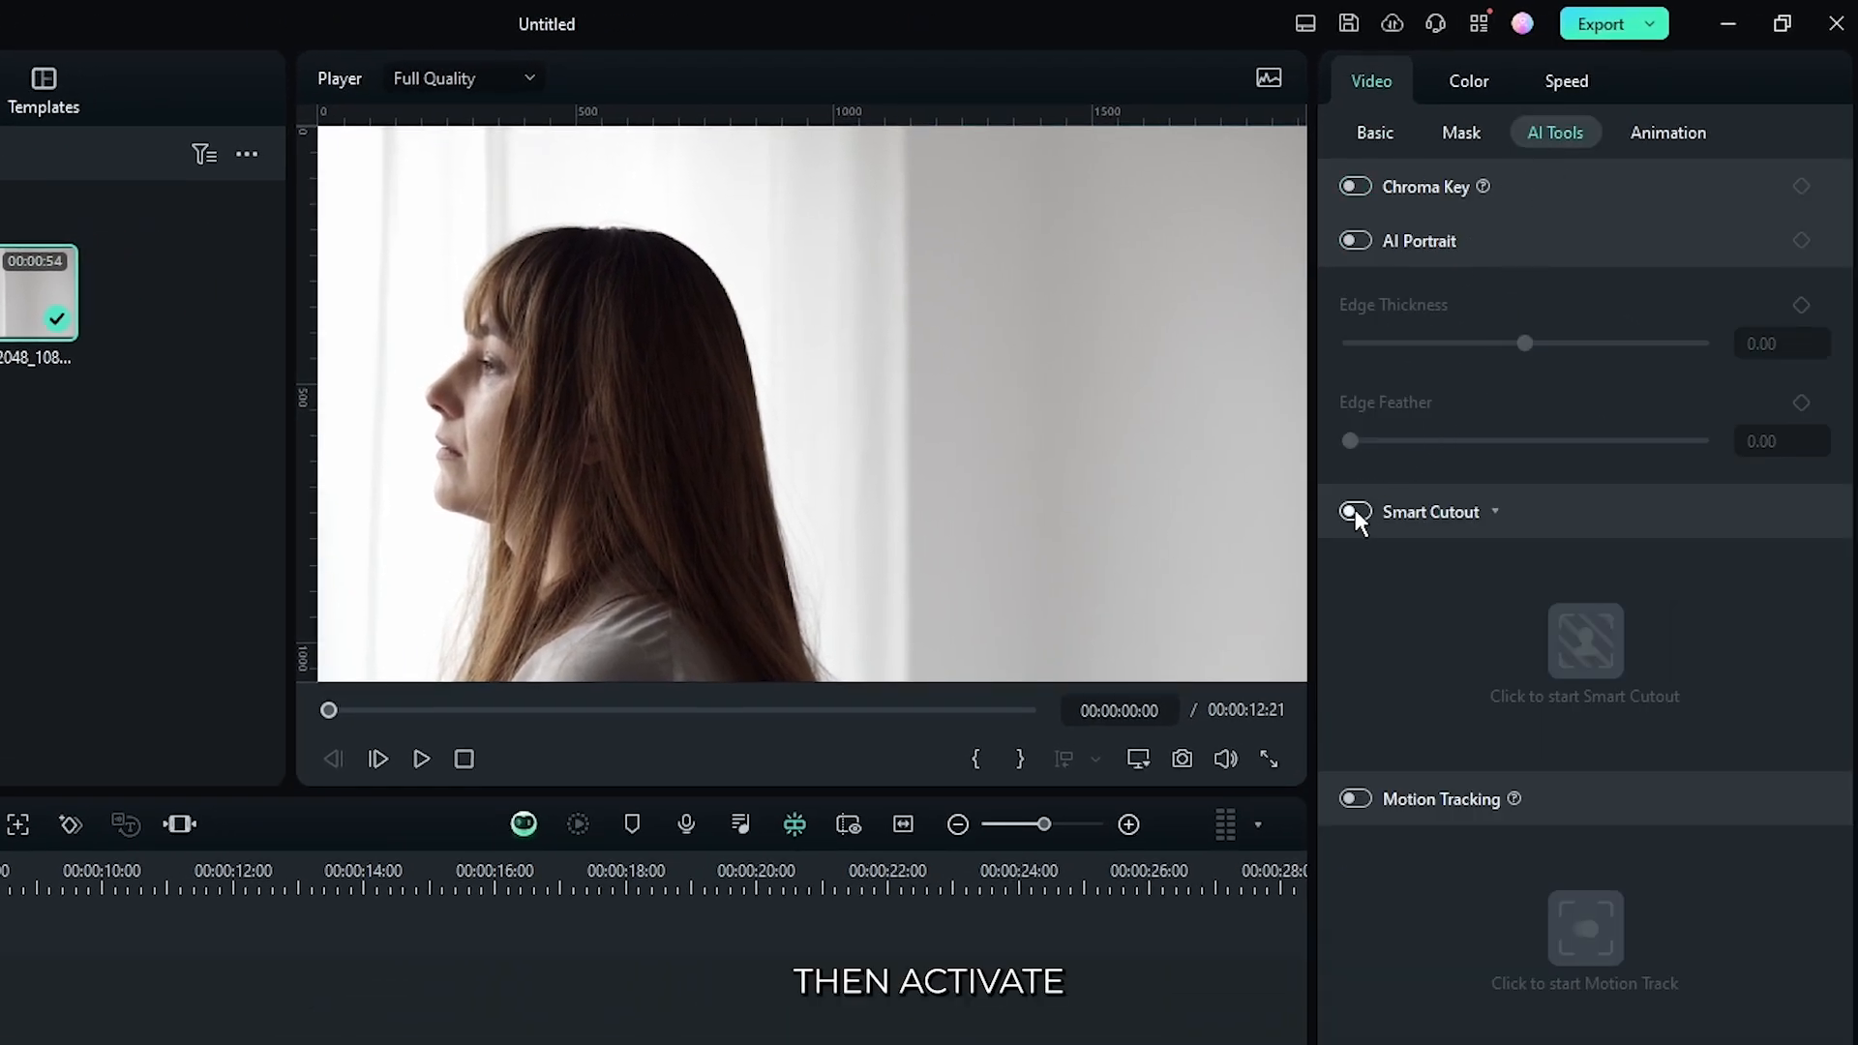
left_click(1353, 512)
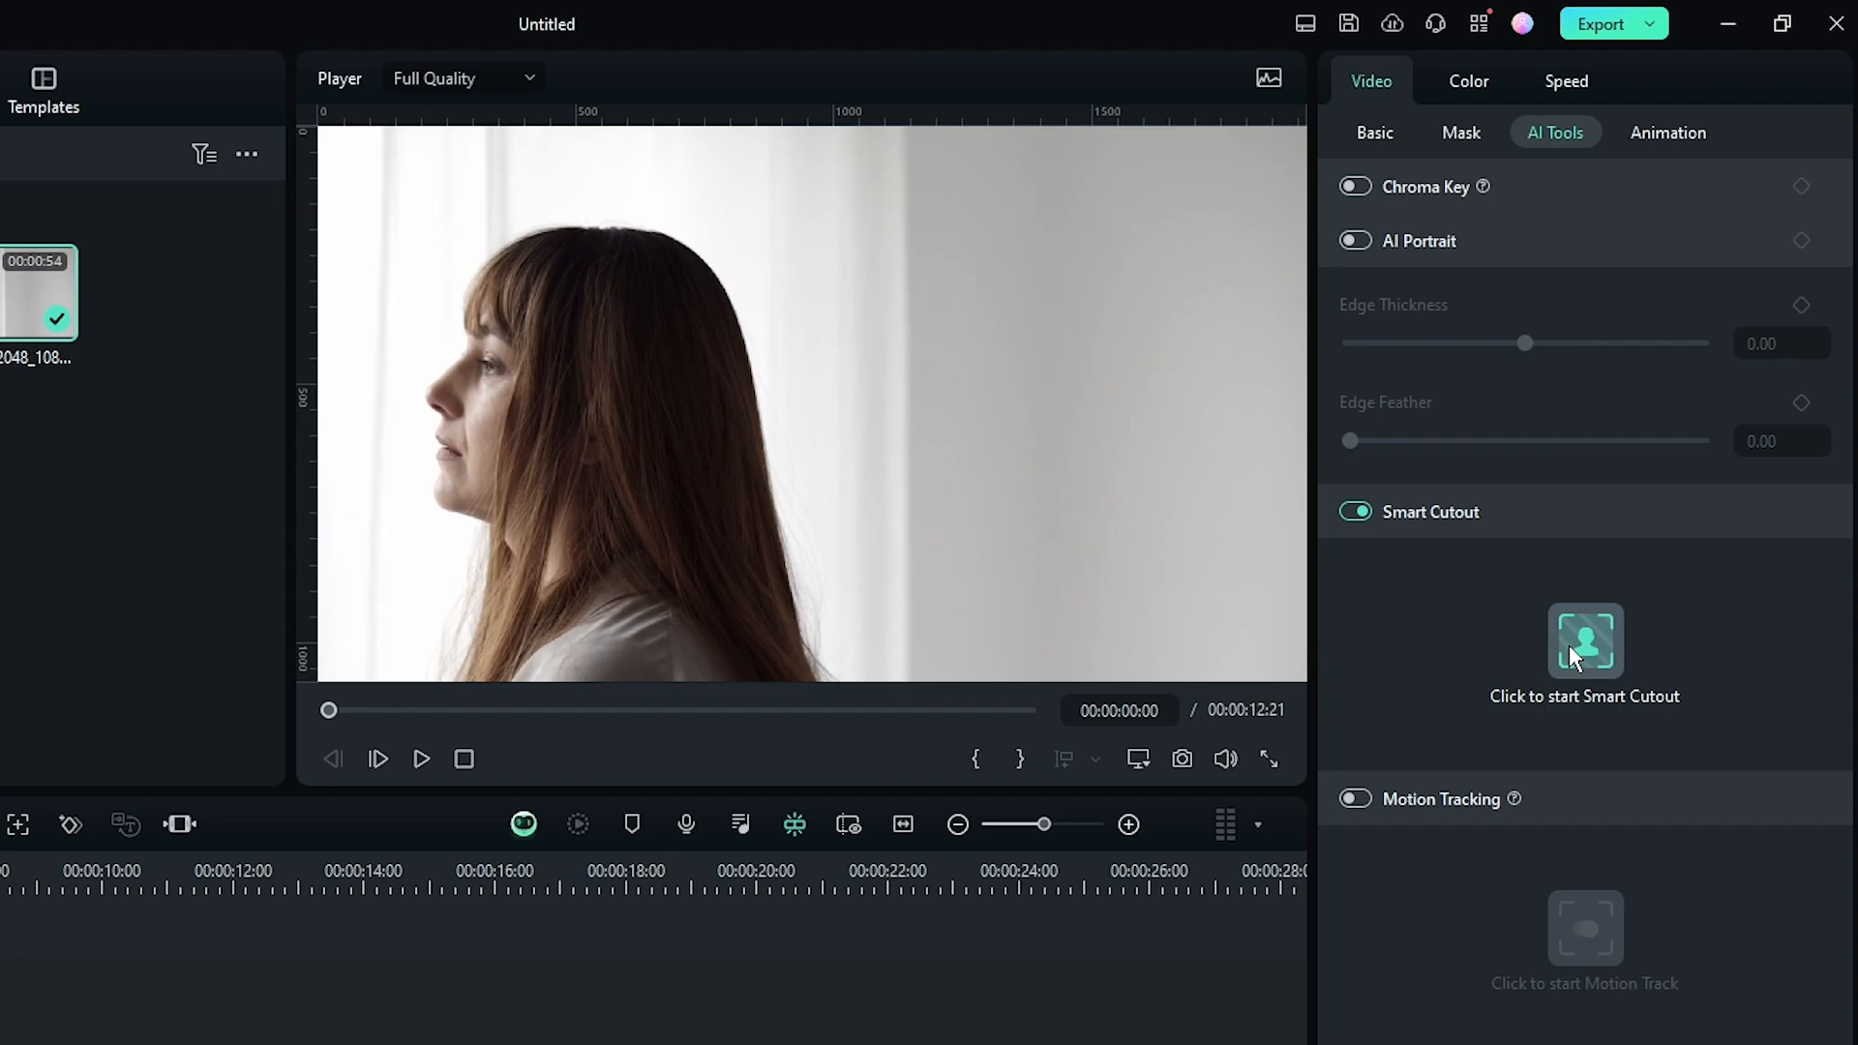
left_click(1585, 641)
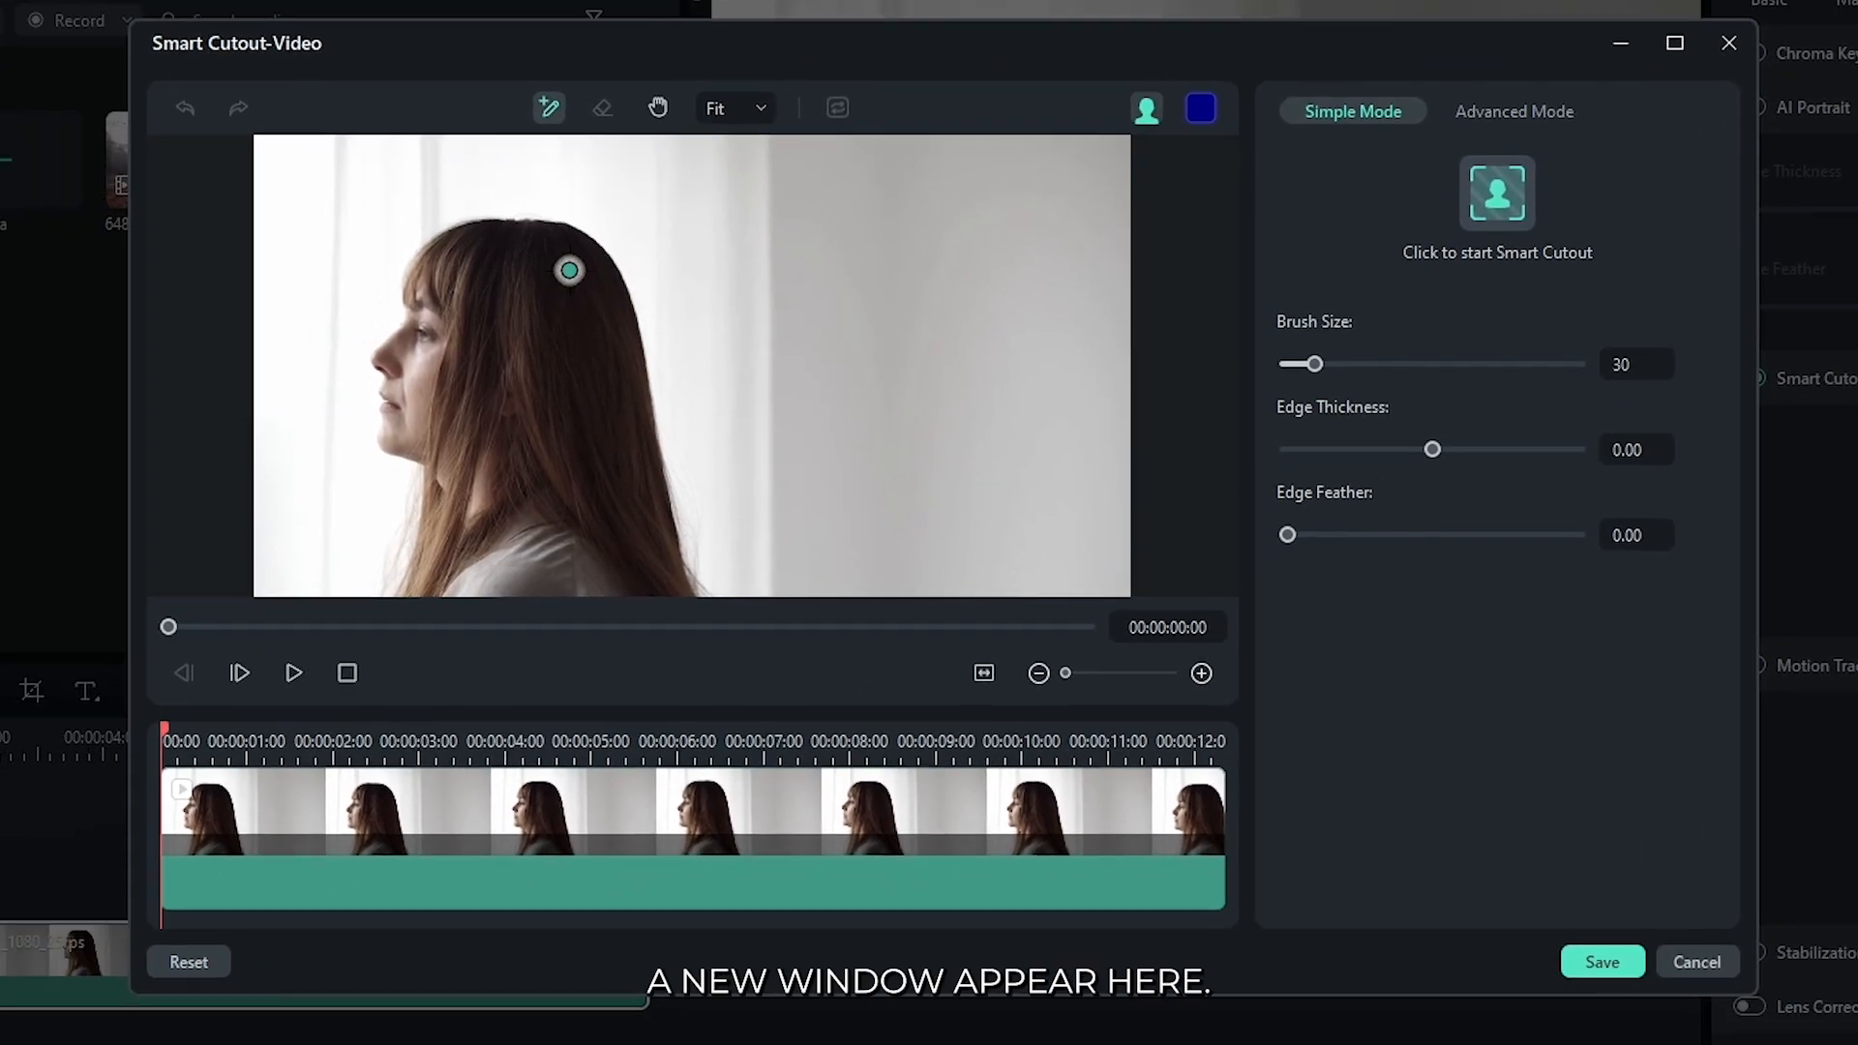
mouse_move(549, 107)
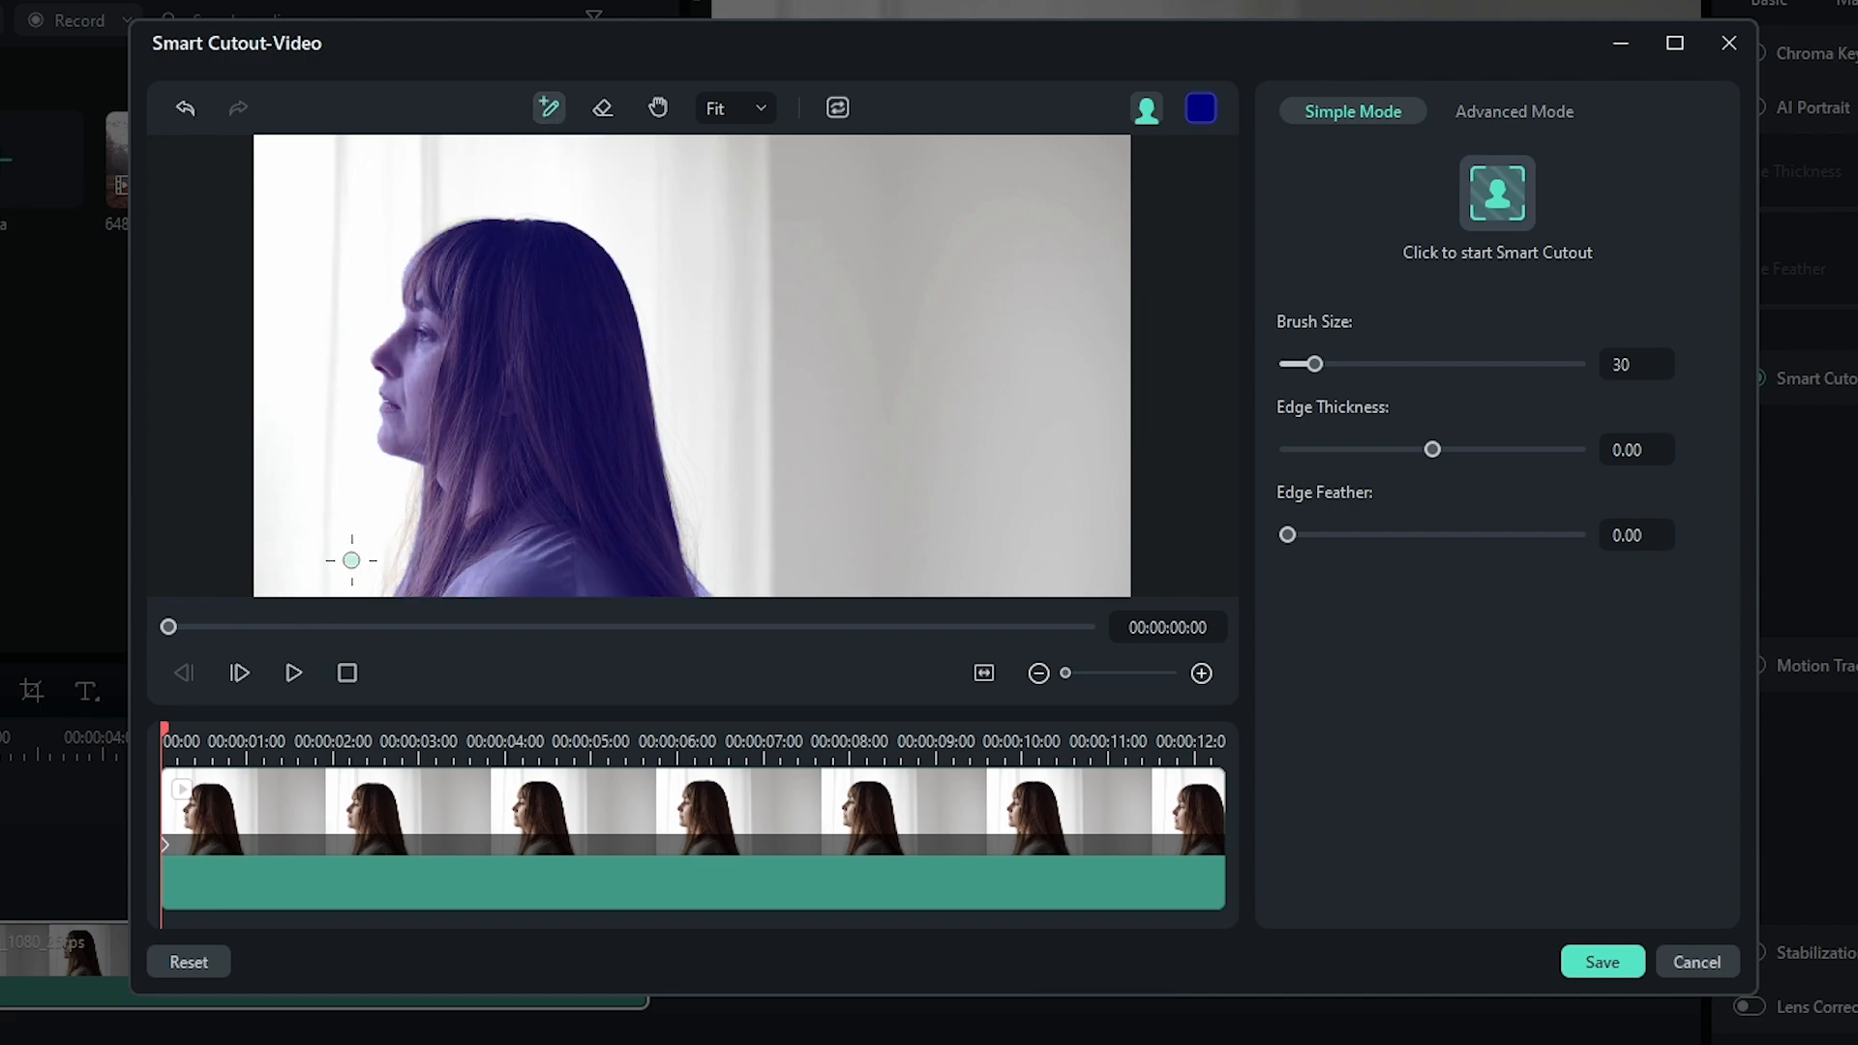
mouse_move(1497, 194)
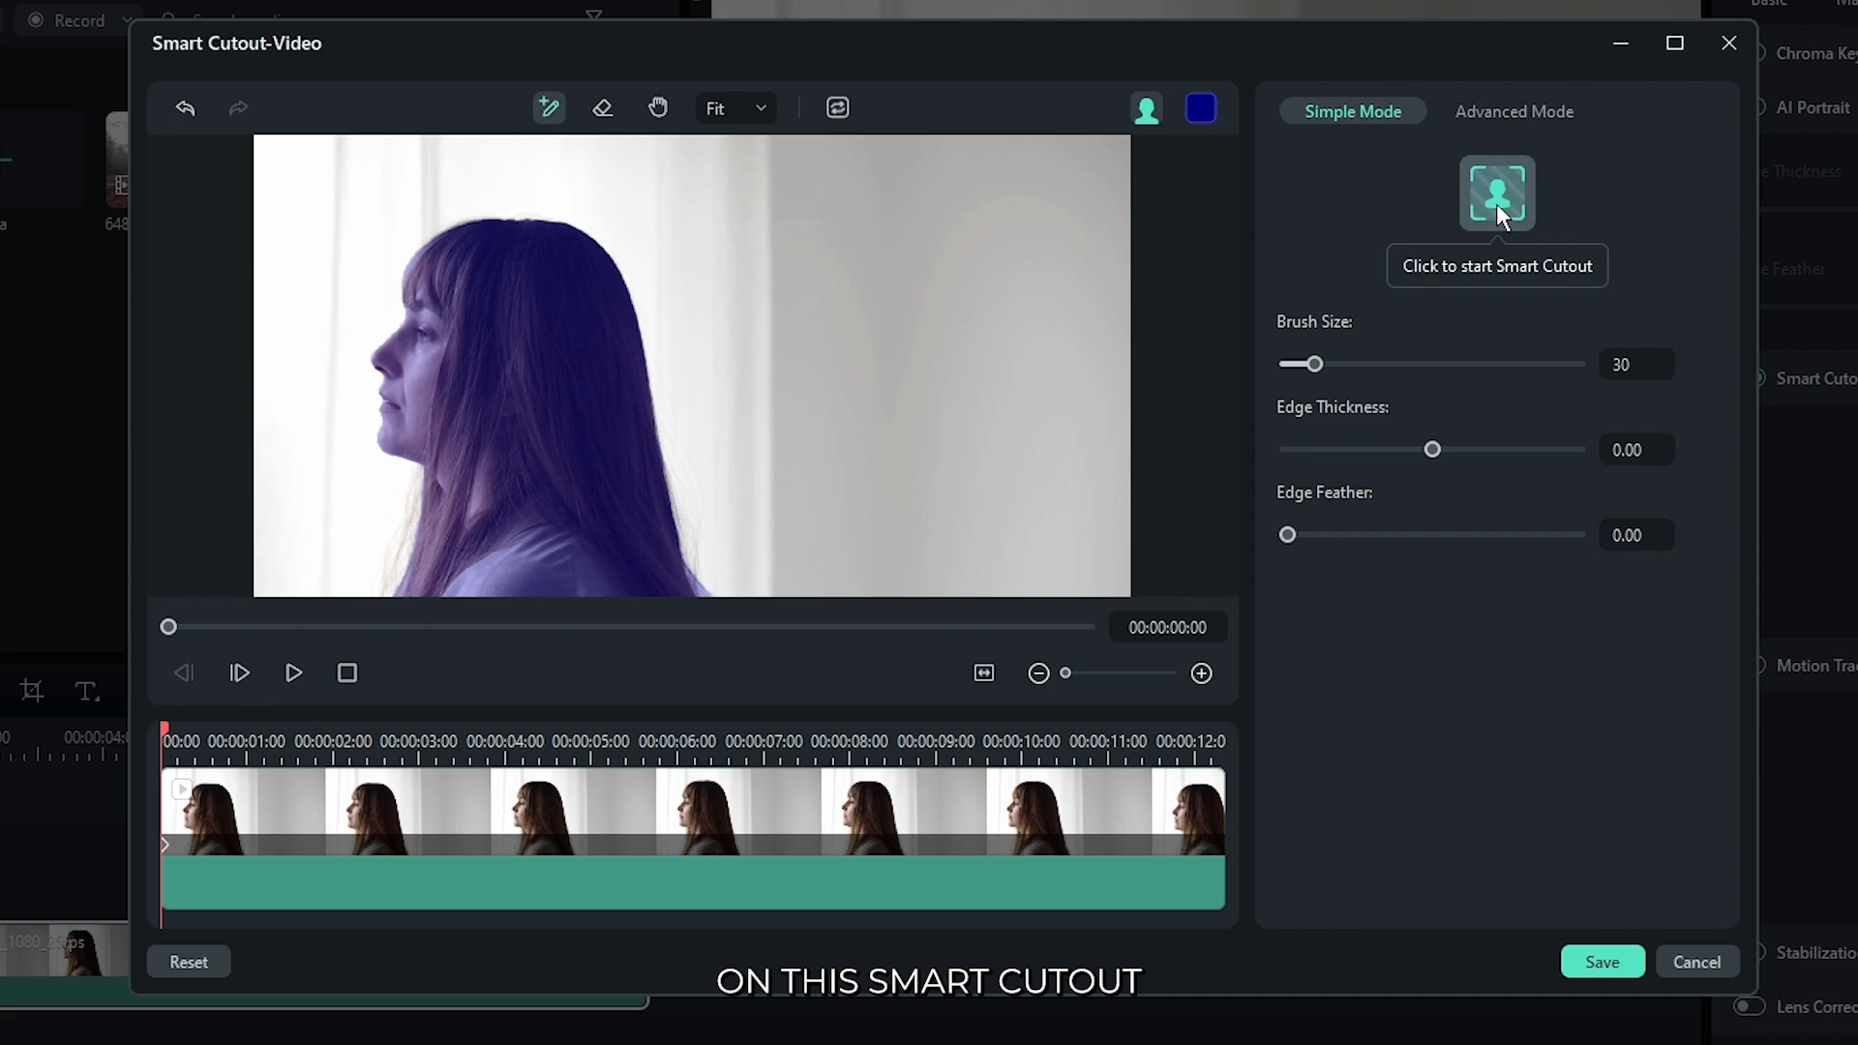
left_click(1498, 194)
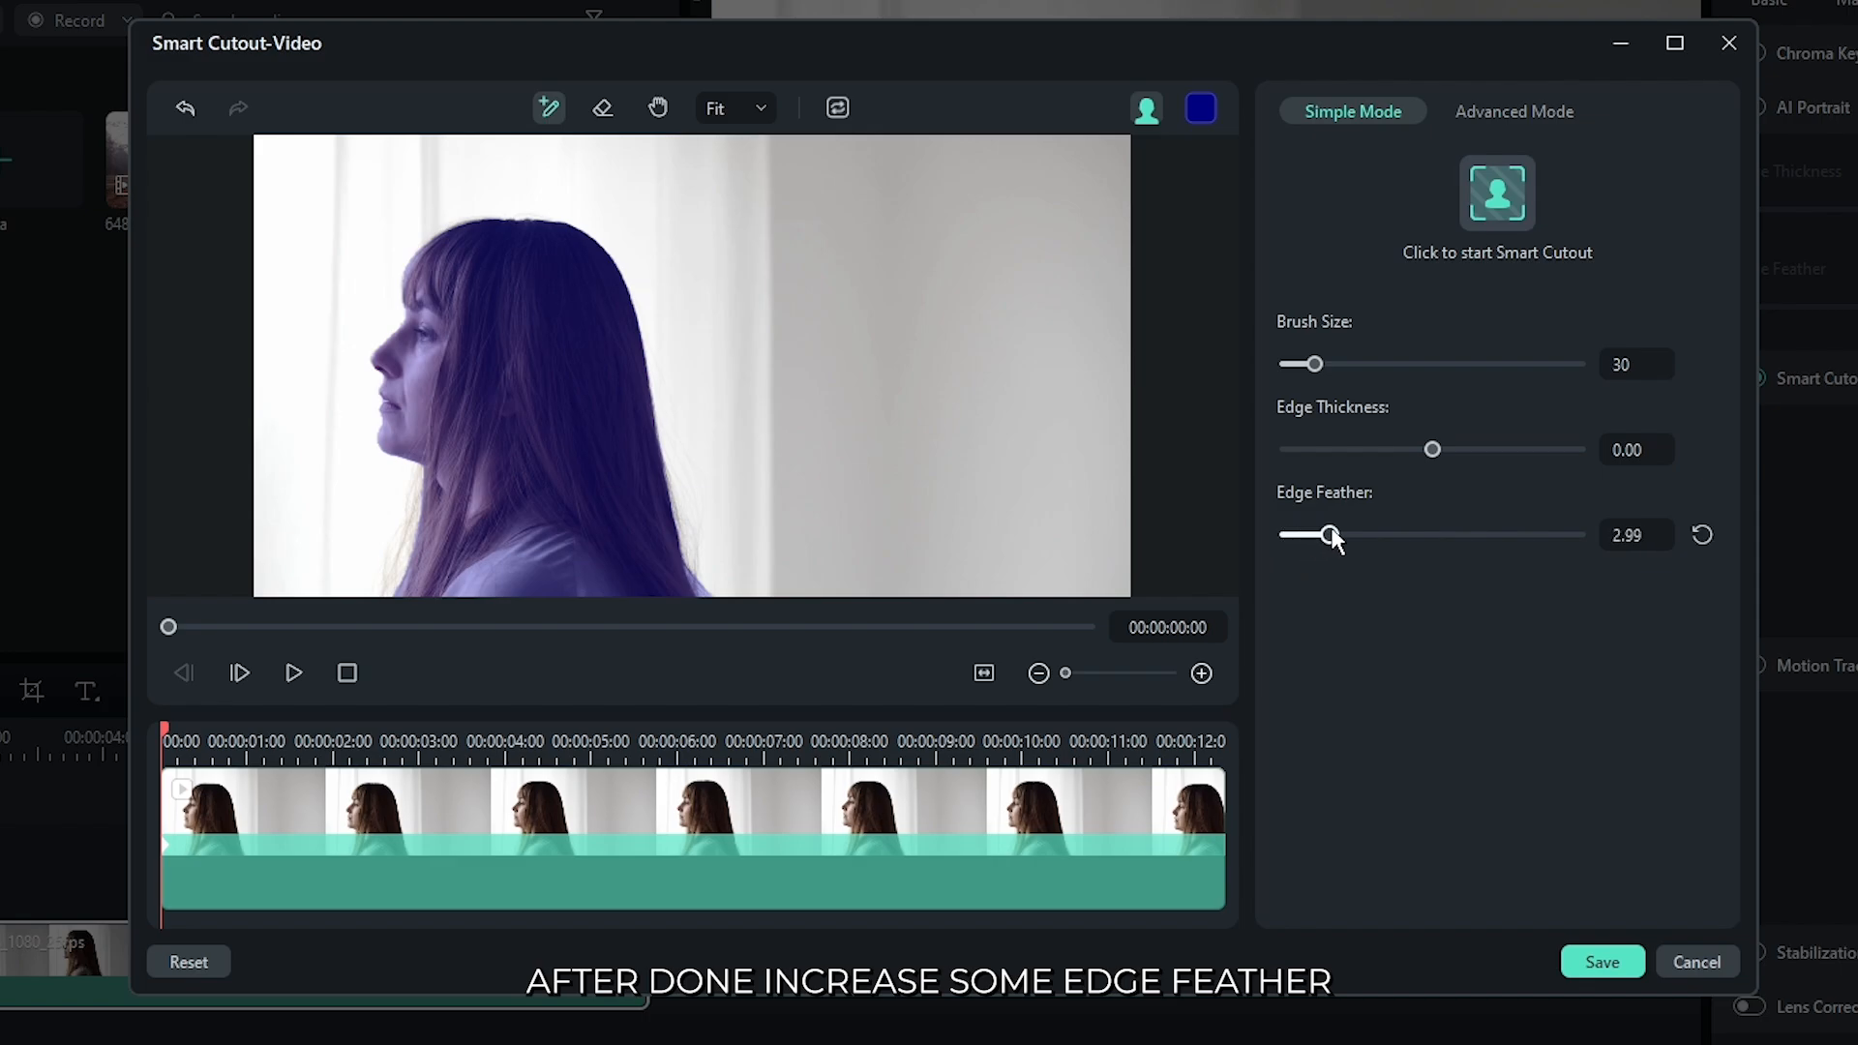
left_click(1600, 961)
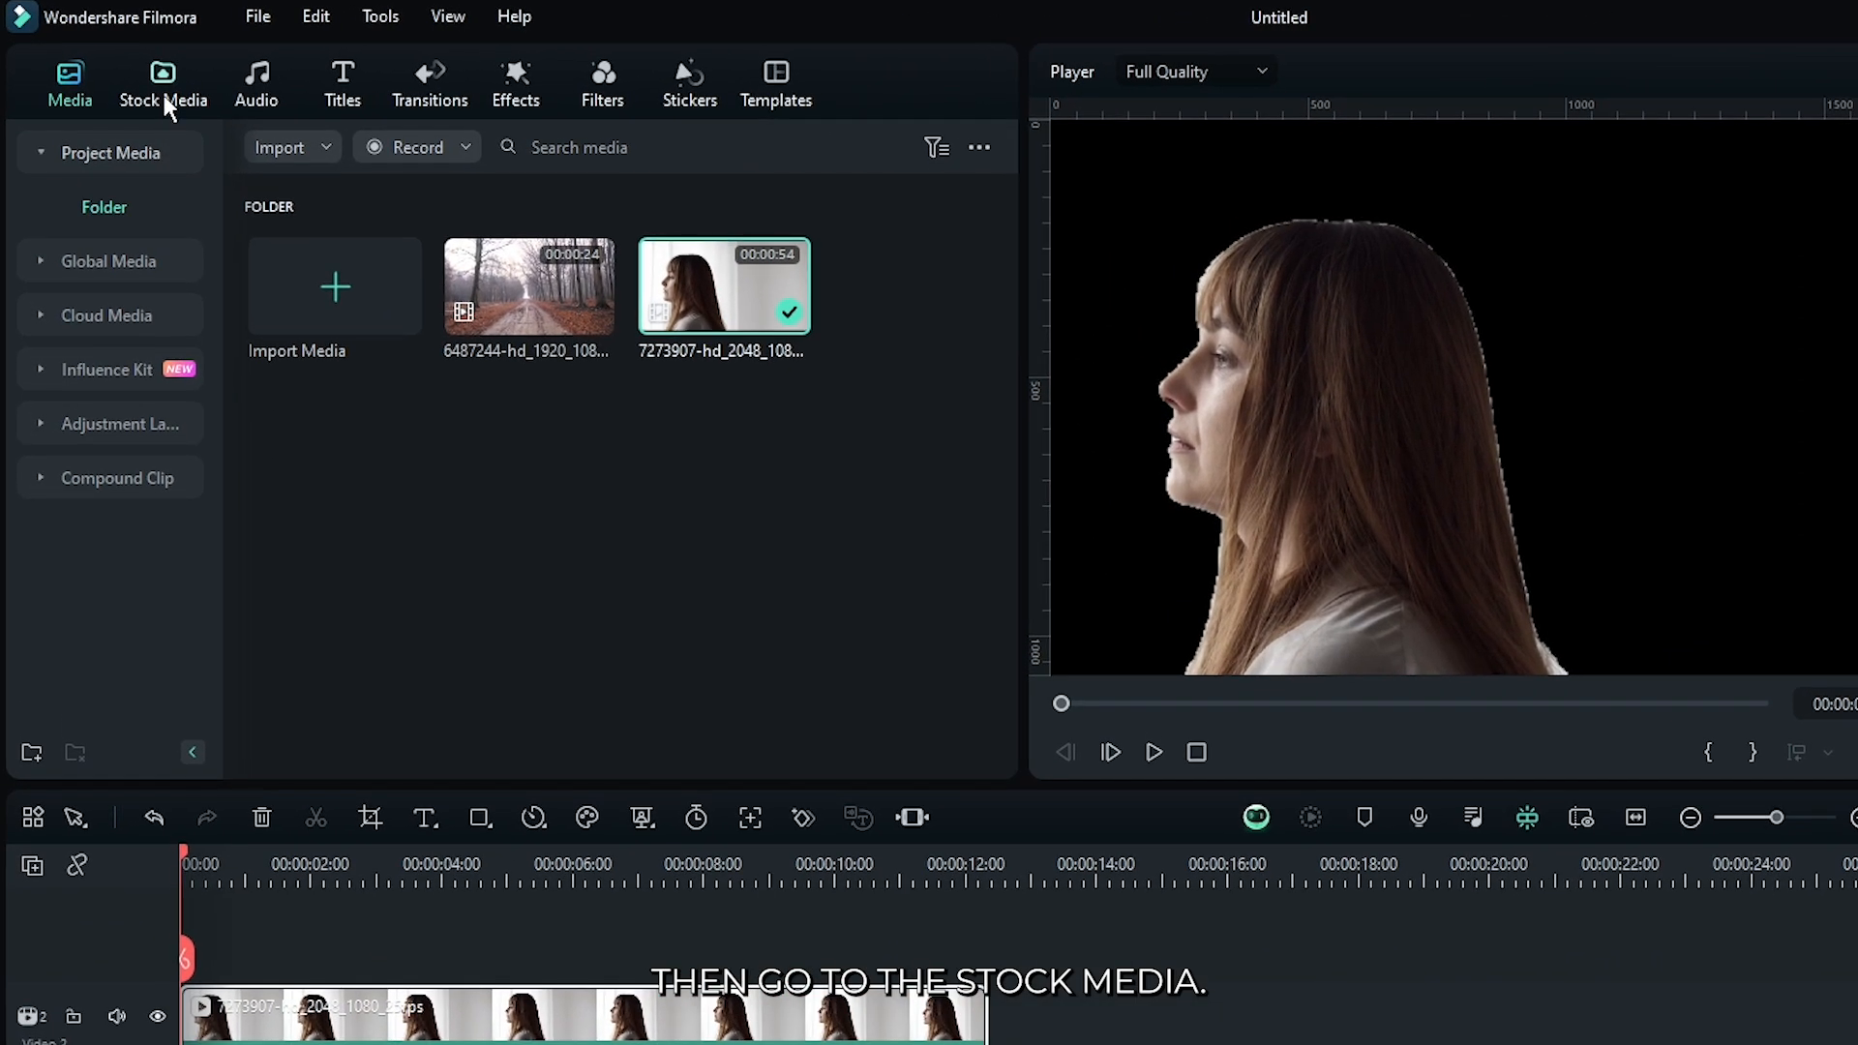
Step: Add a White solid color track beneath the woman and set her Position X to 403
left_click(162, 83)
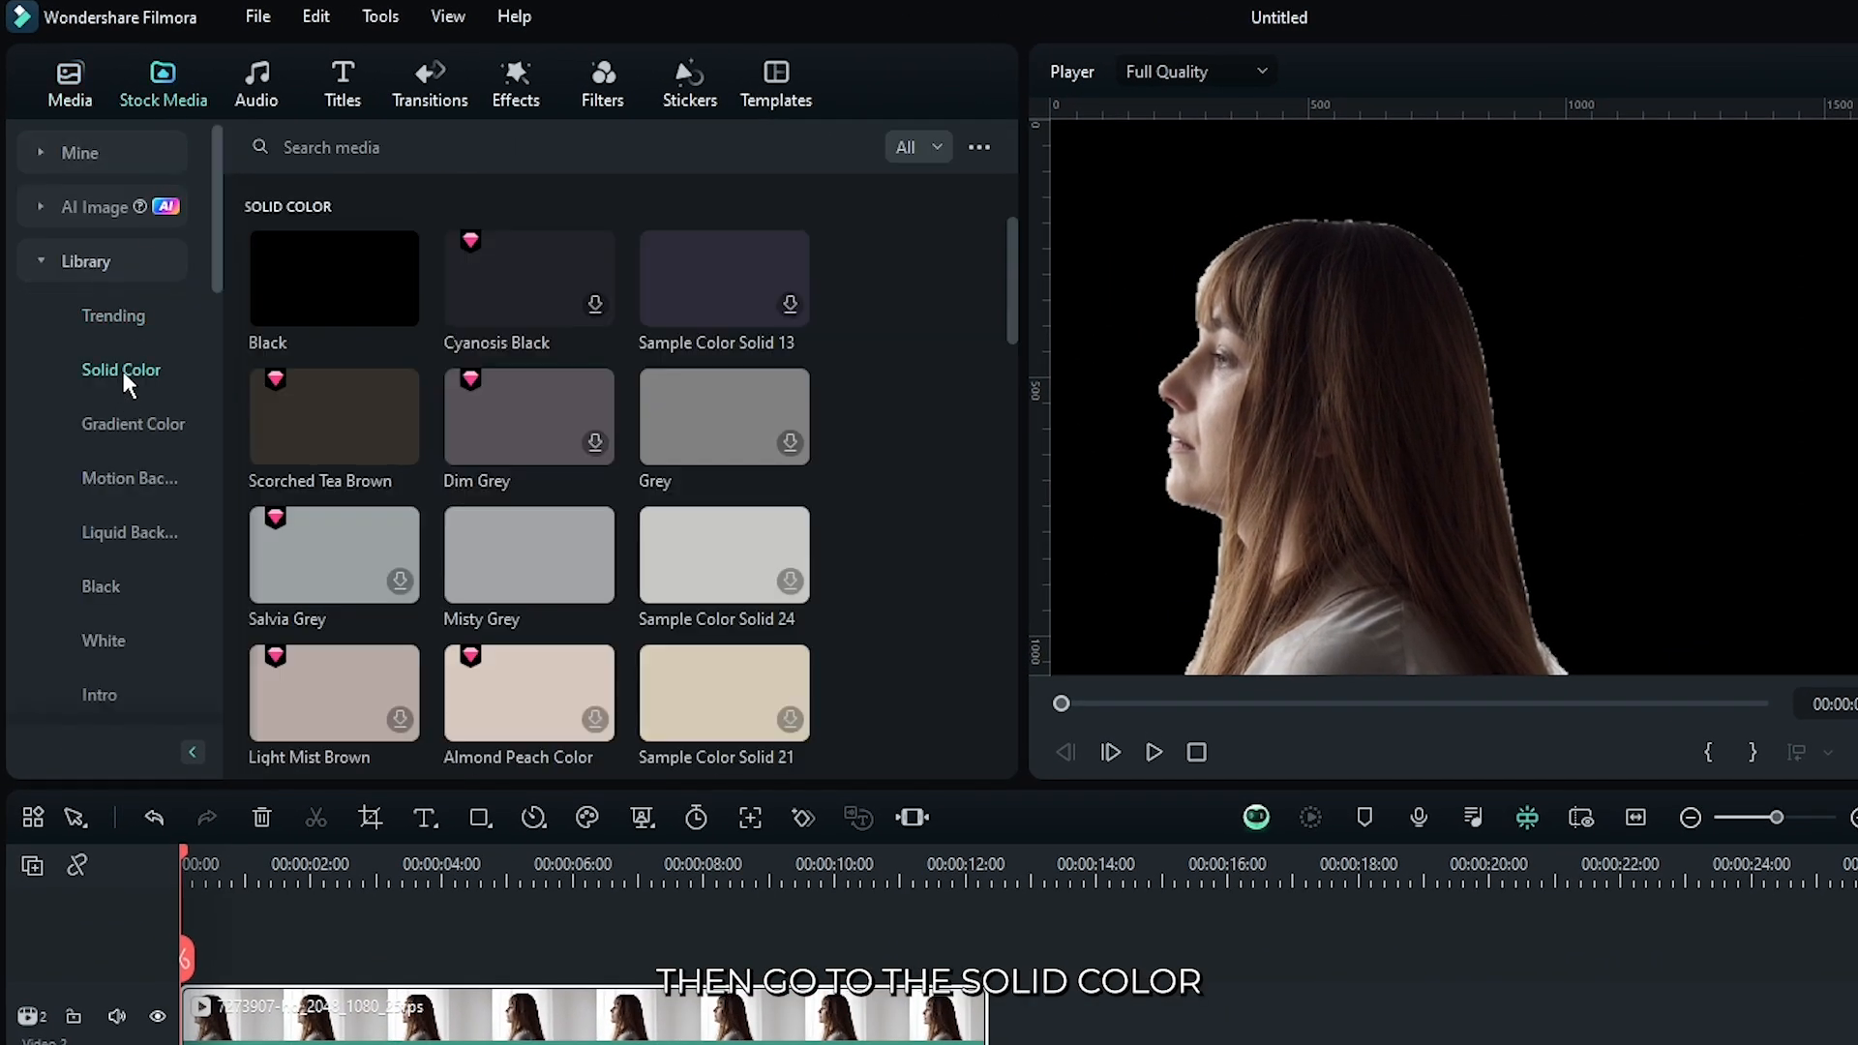
scroll("down", 3)
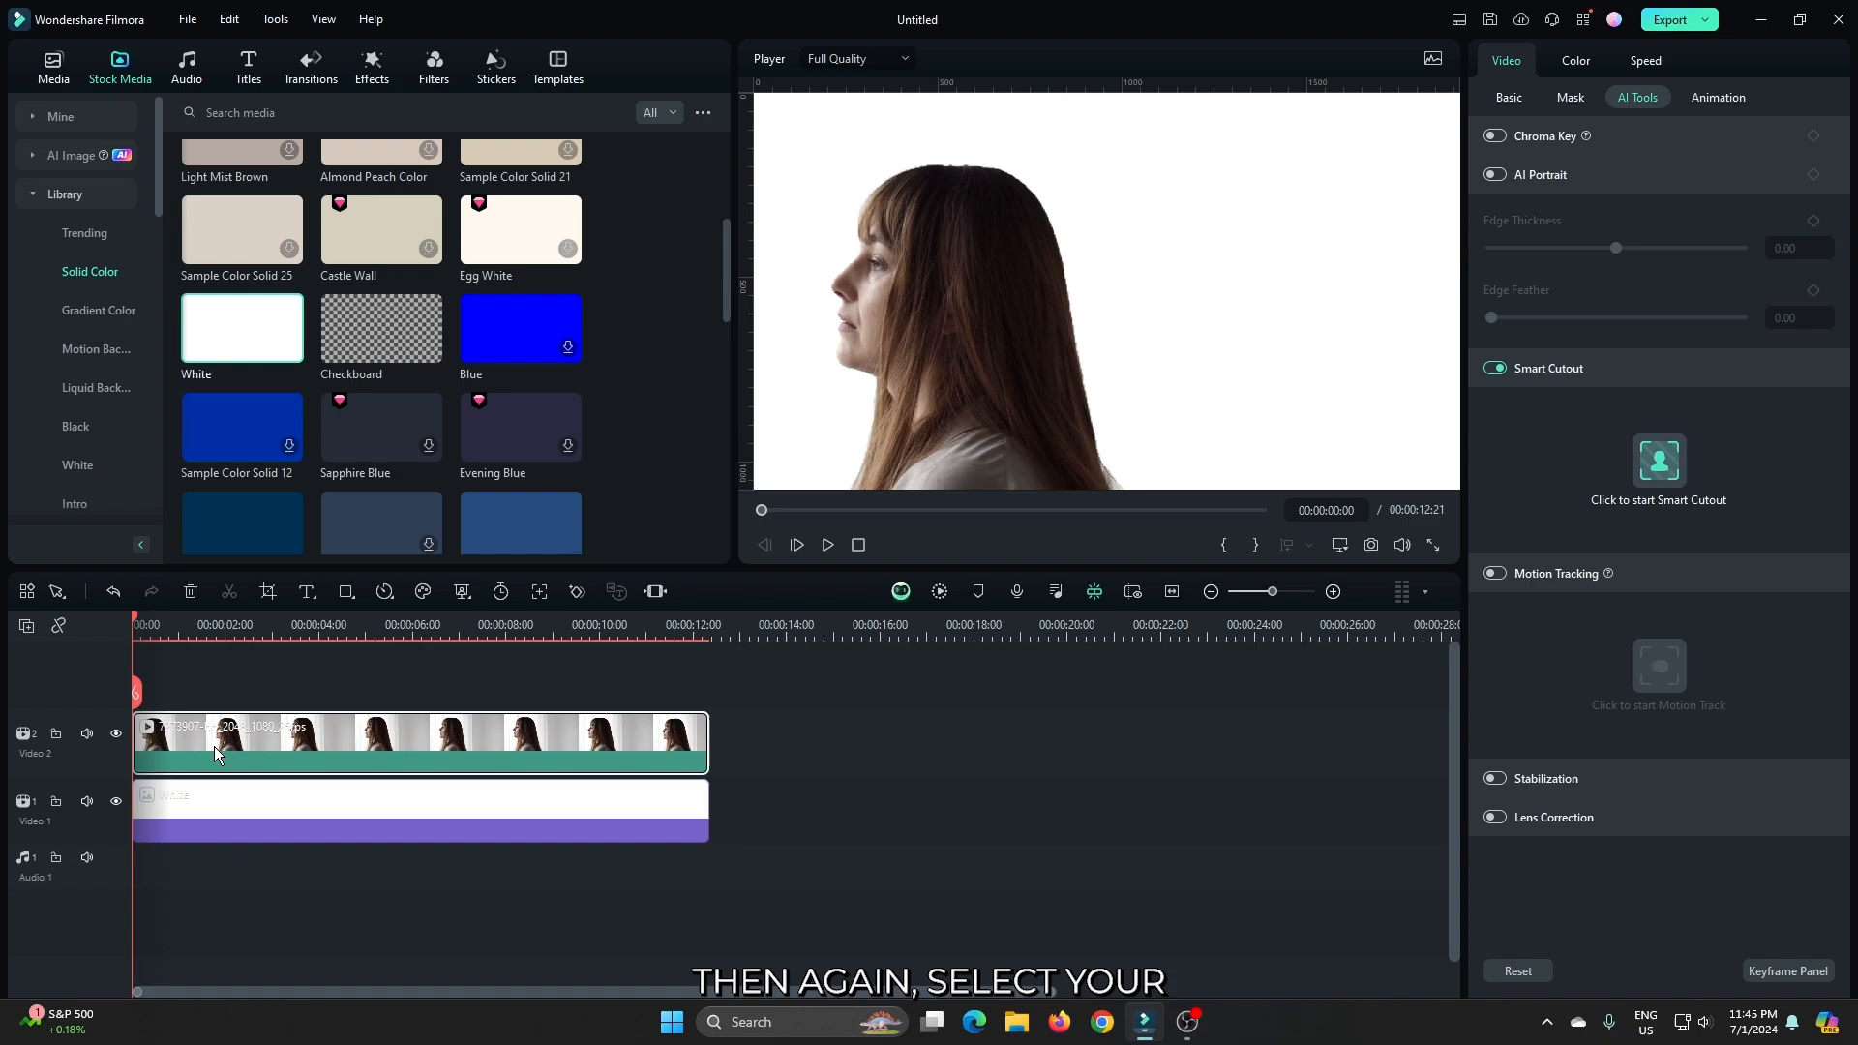
left_click(1374, 131)
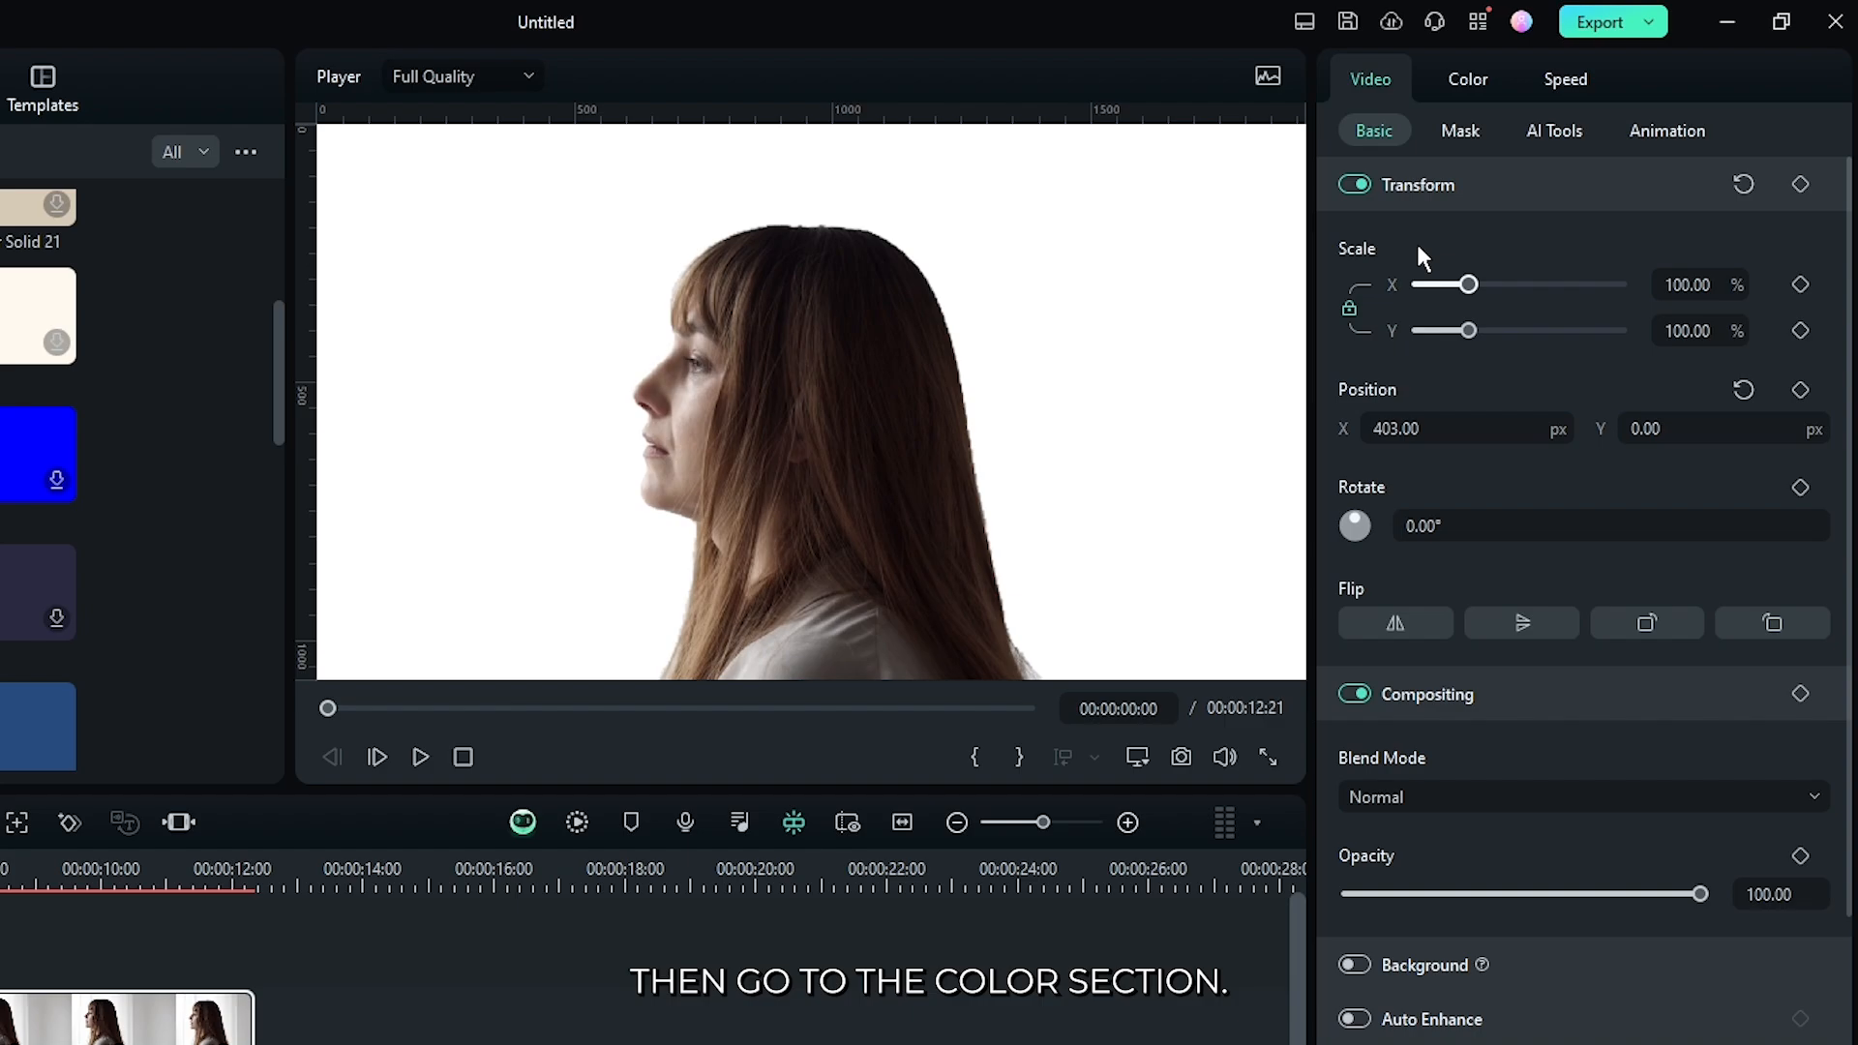
Step: Give the woman clip an S-shaped contrast curve and add the forest road clip above
left_click(1468, 79)
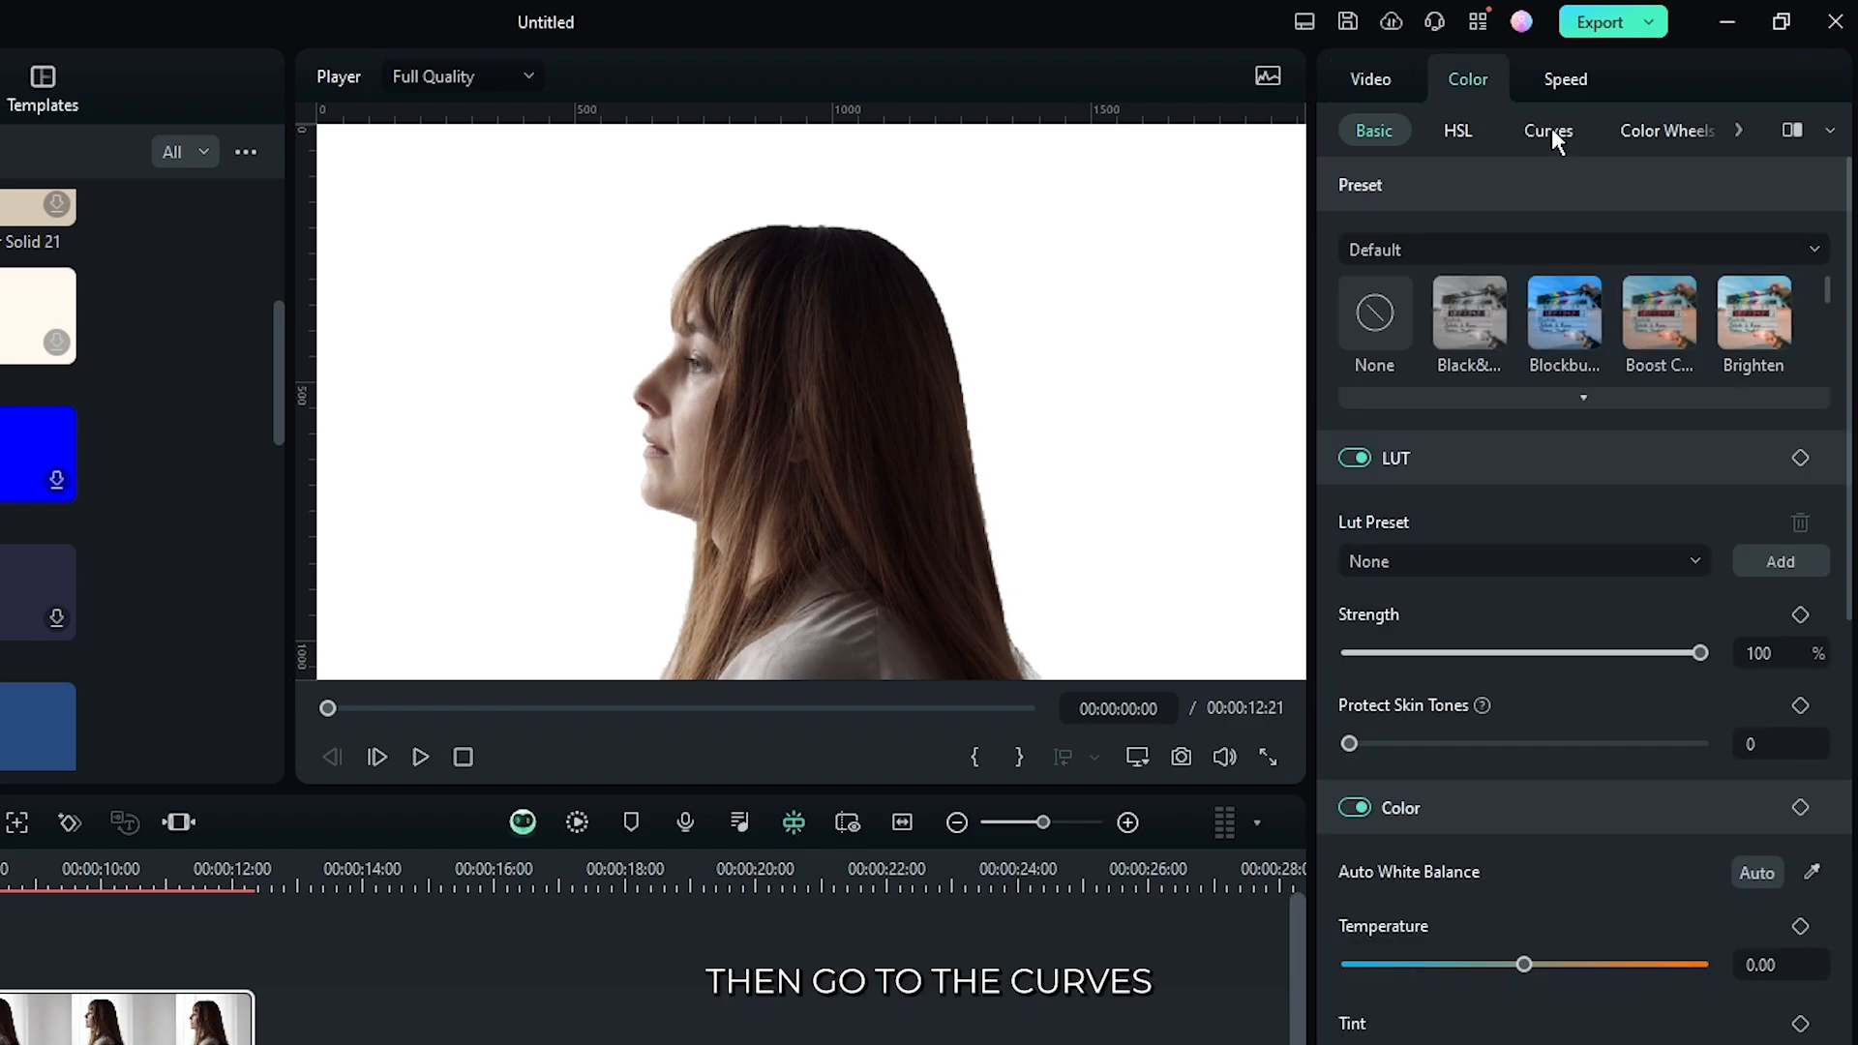
left_click(1548, 131)
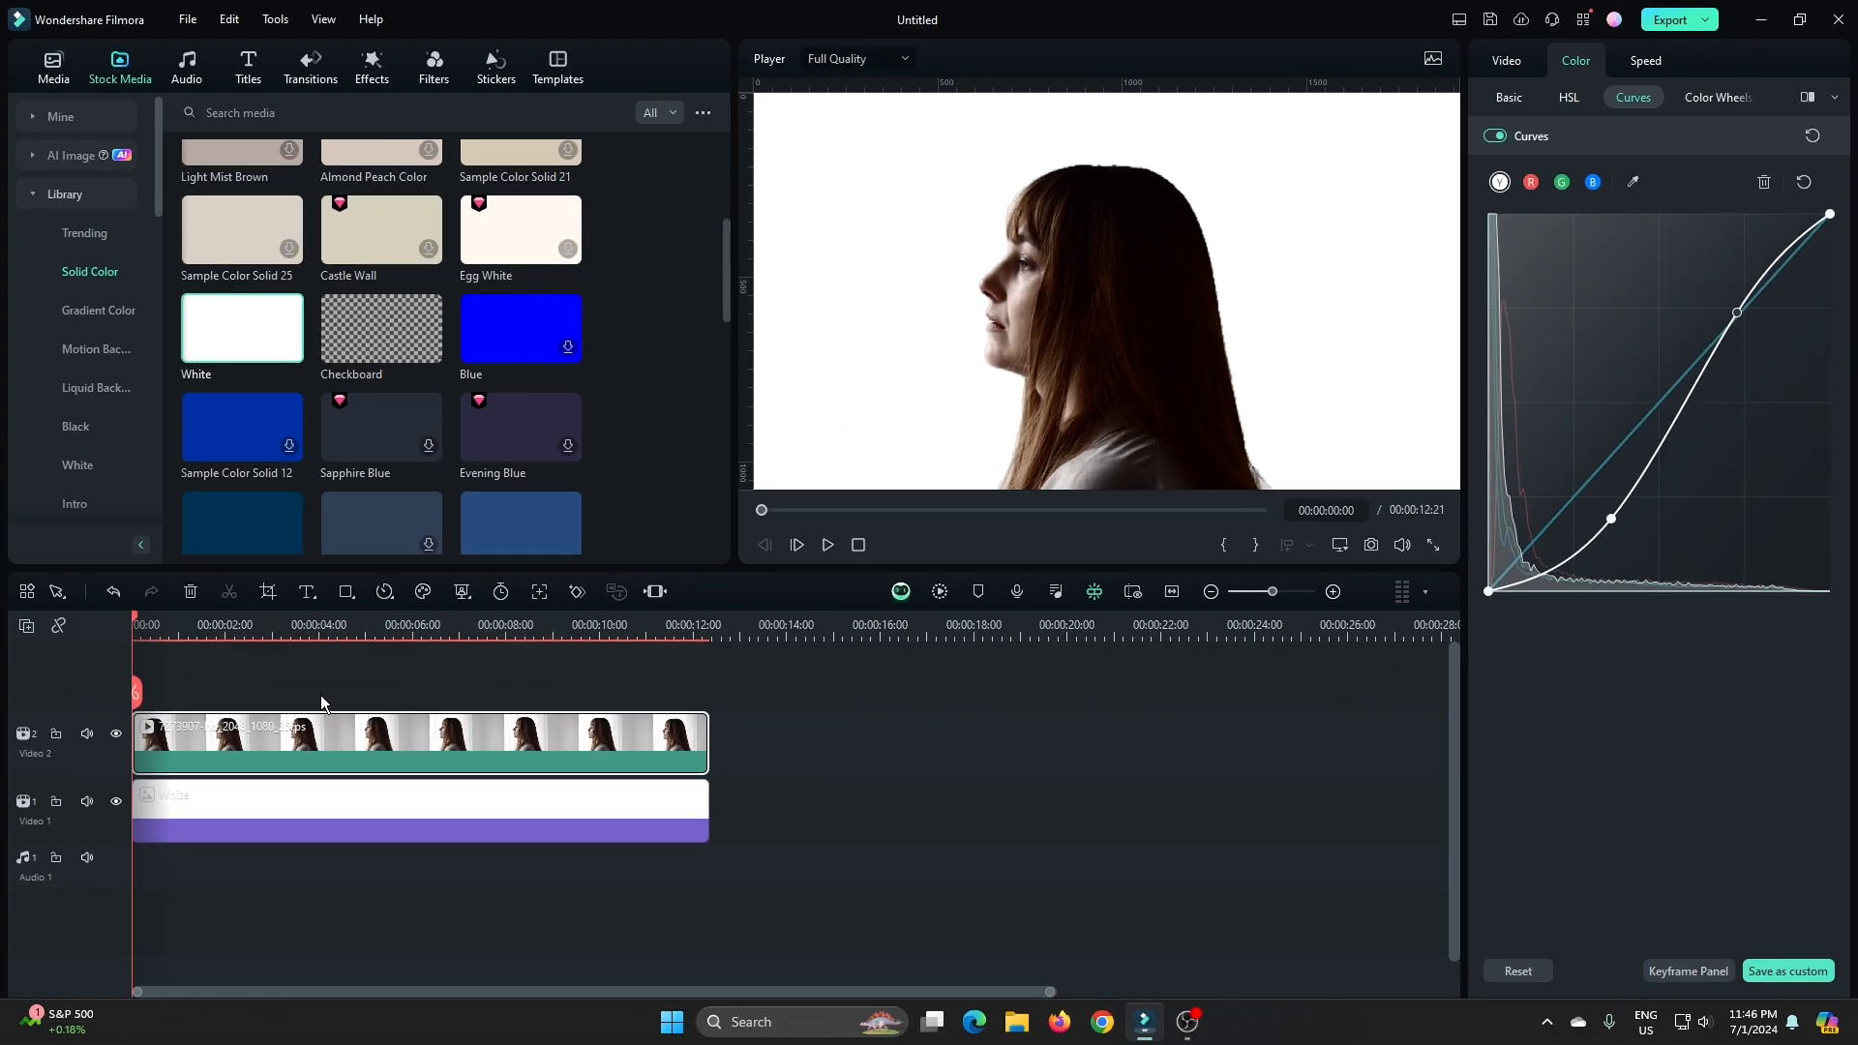
left_click(53, 67)
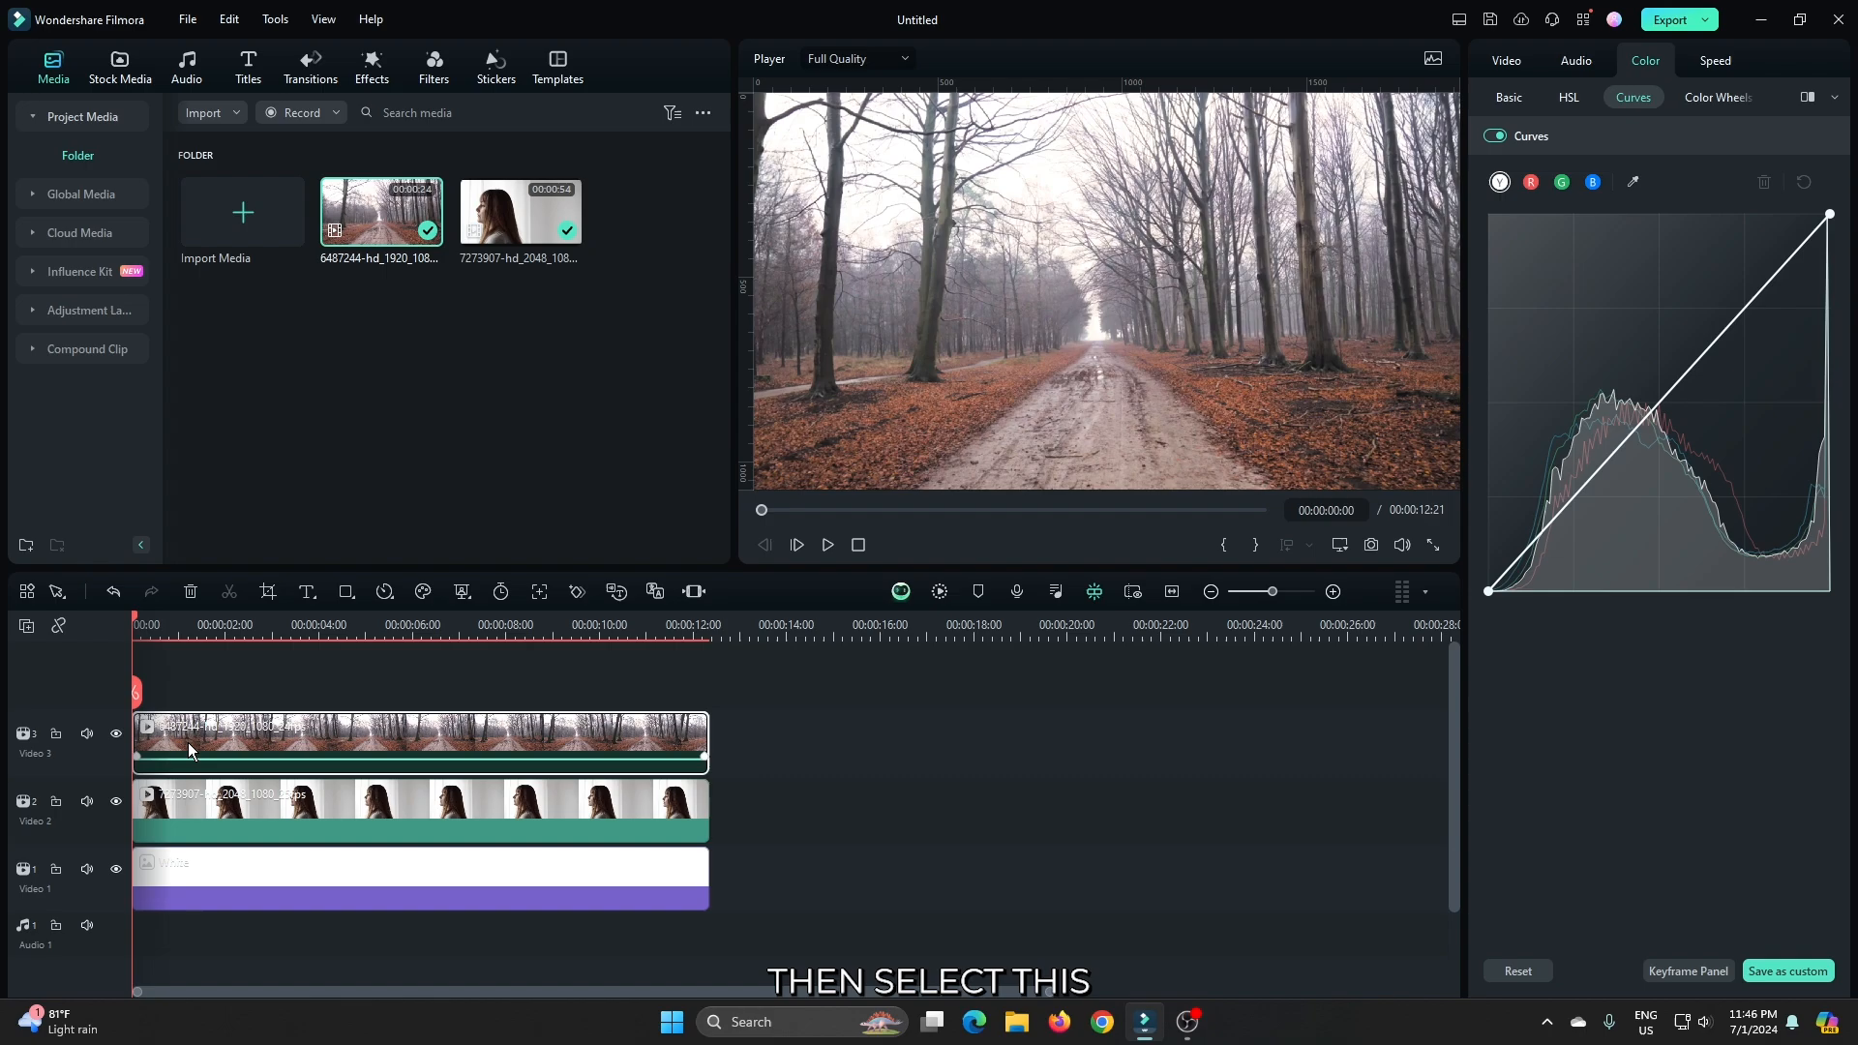
Step: Screen-blend the forest clip with Exposure -41, Contrast 50, Highlight -44, White -32, Black -25
left_click(1371, 79)
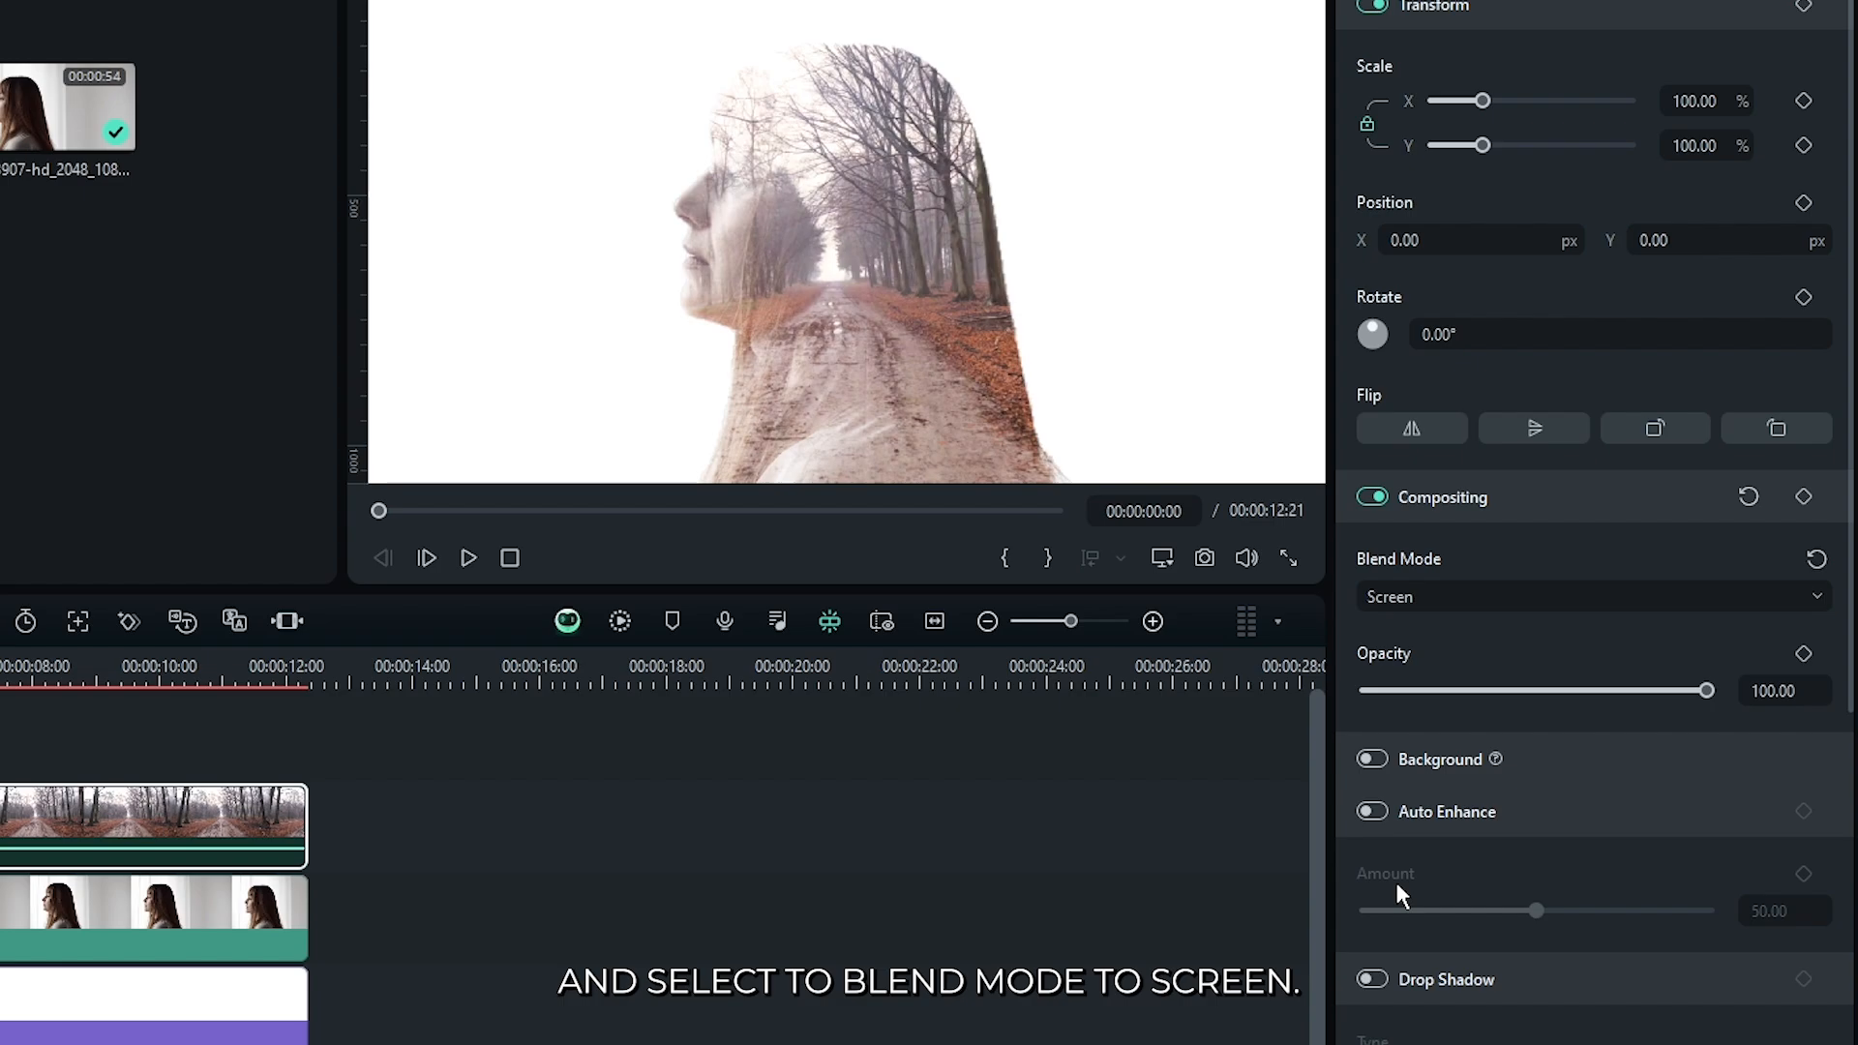
left_click(1646, 60)
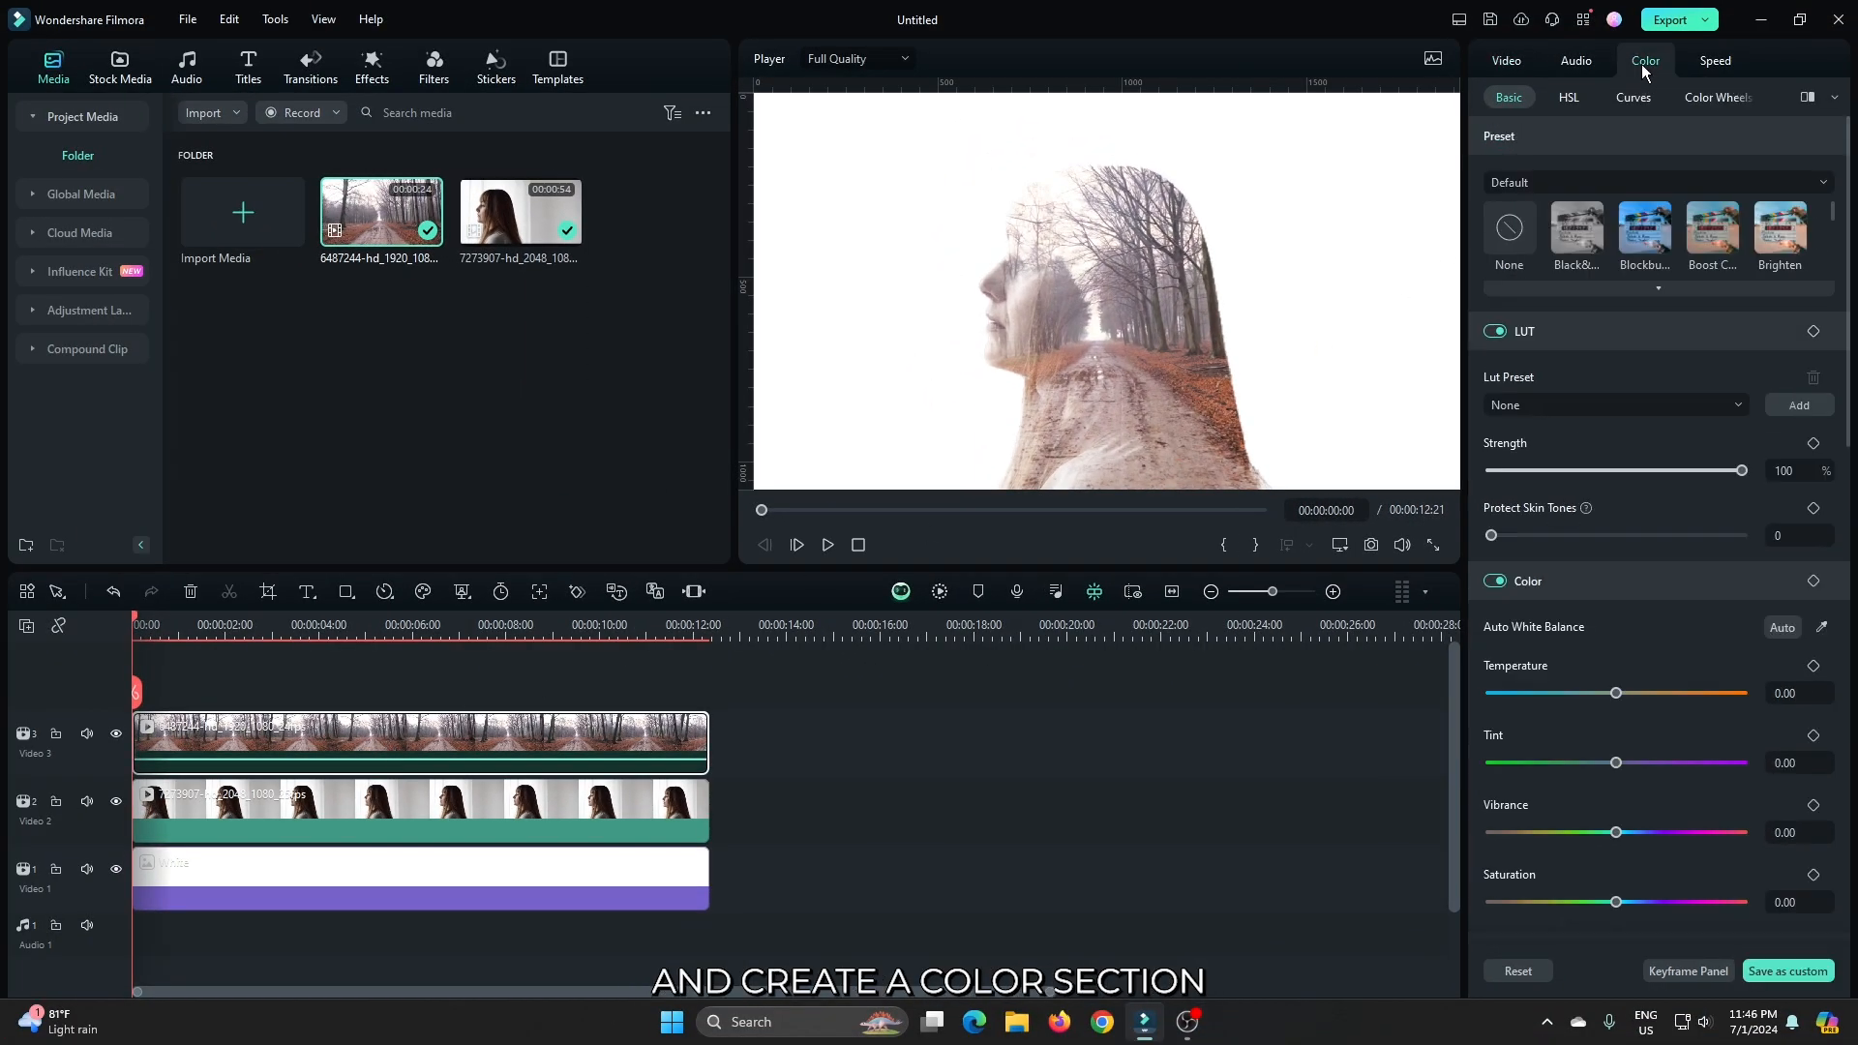
scroll("down", 3)
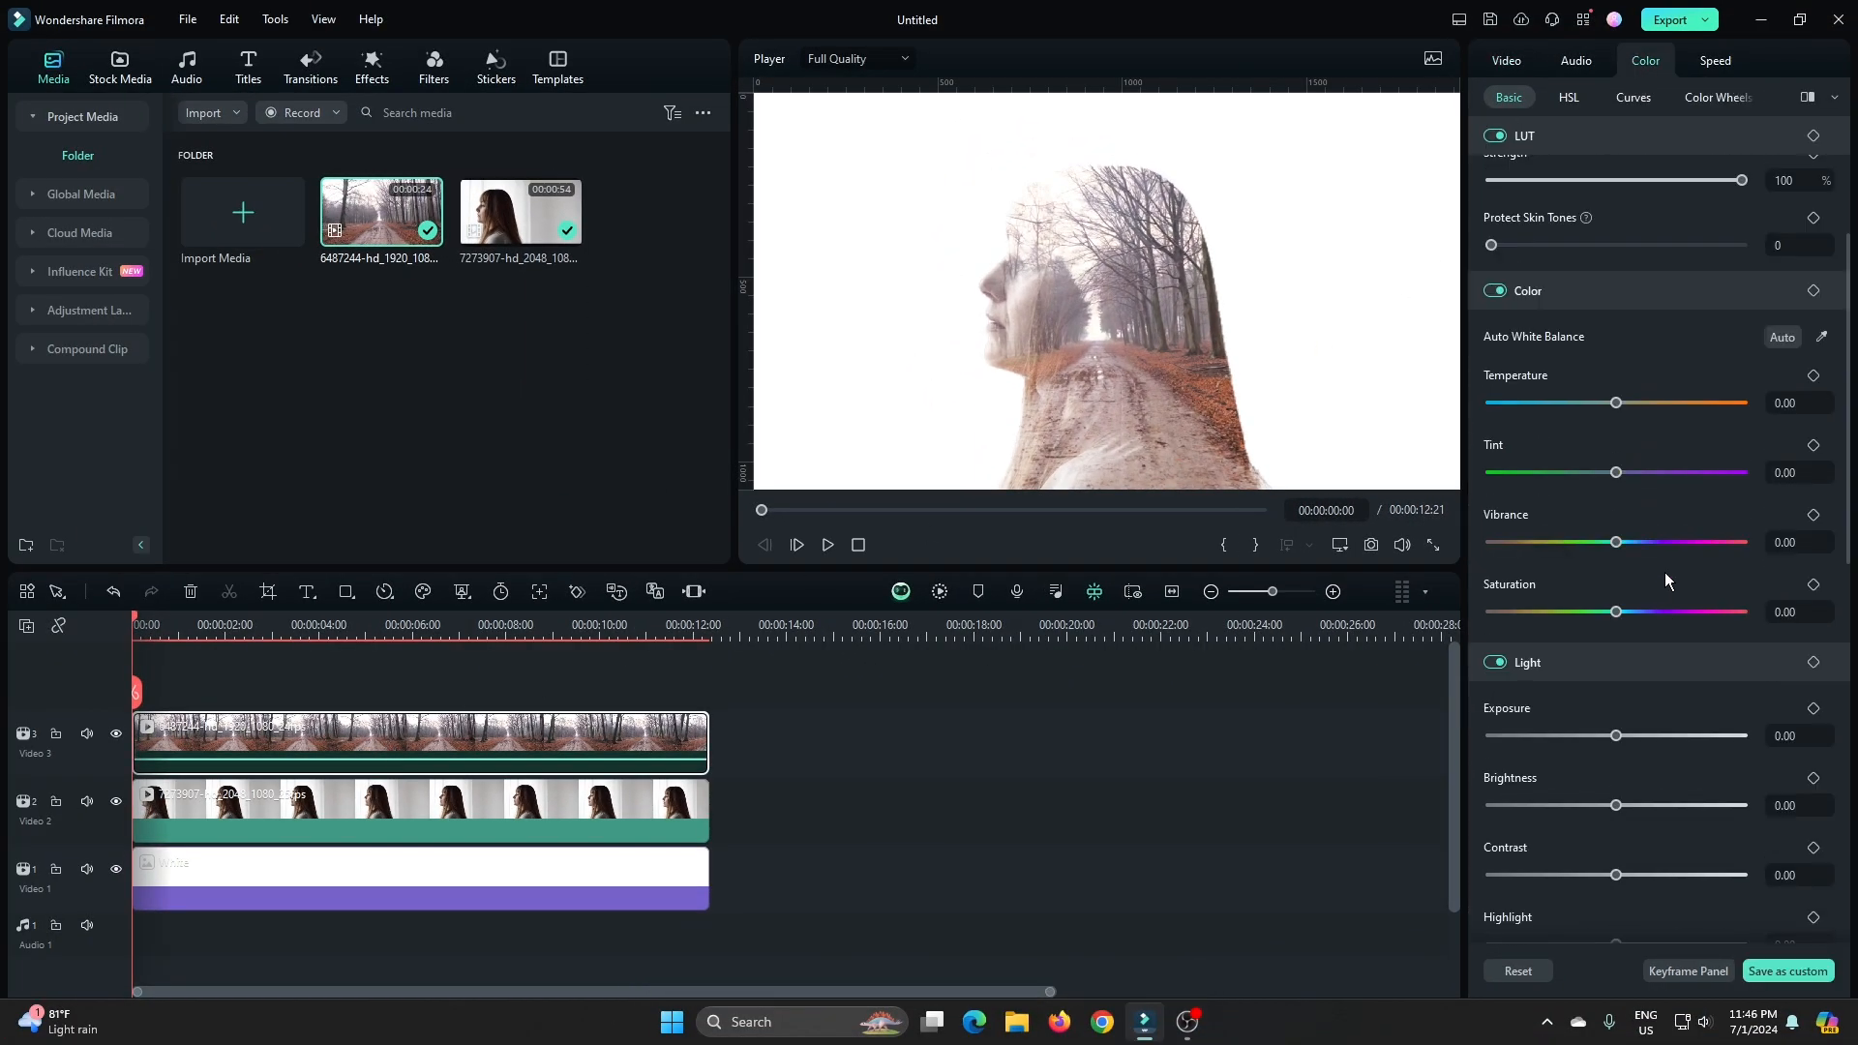
scroll("down", 3)
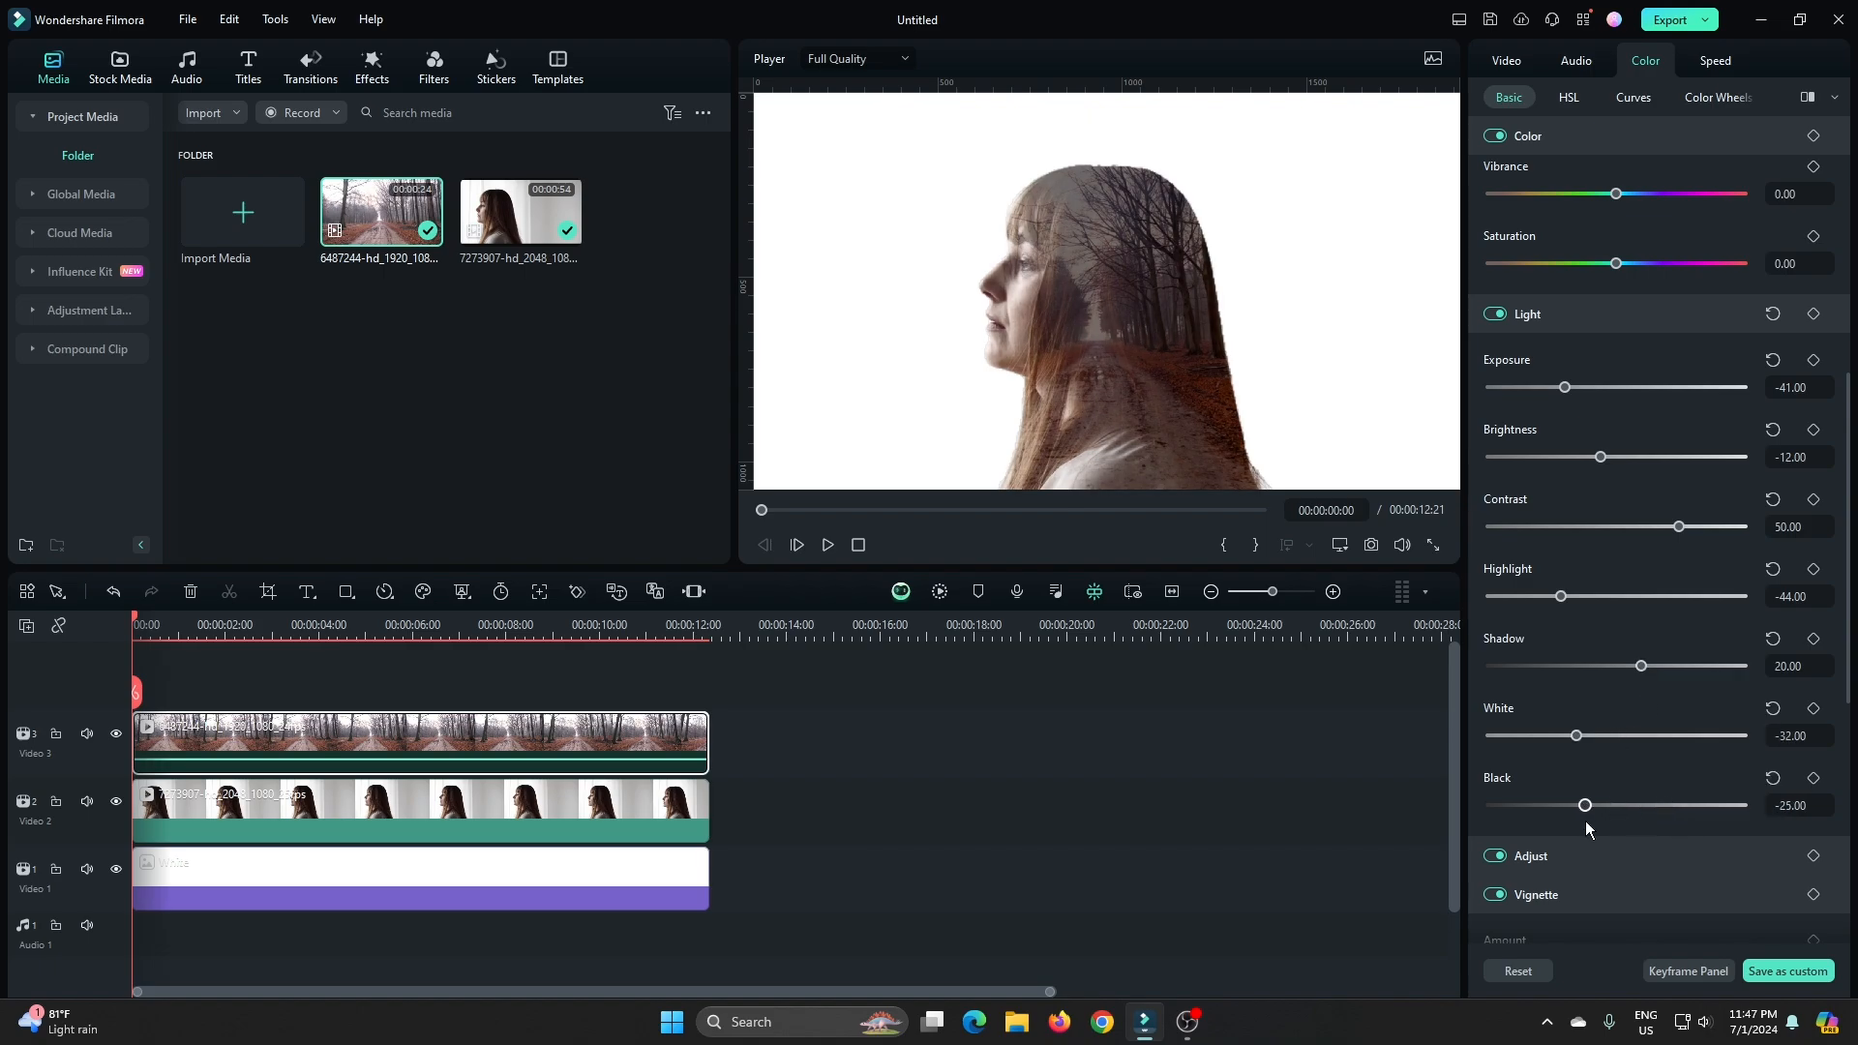
left_click(513, 73)
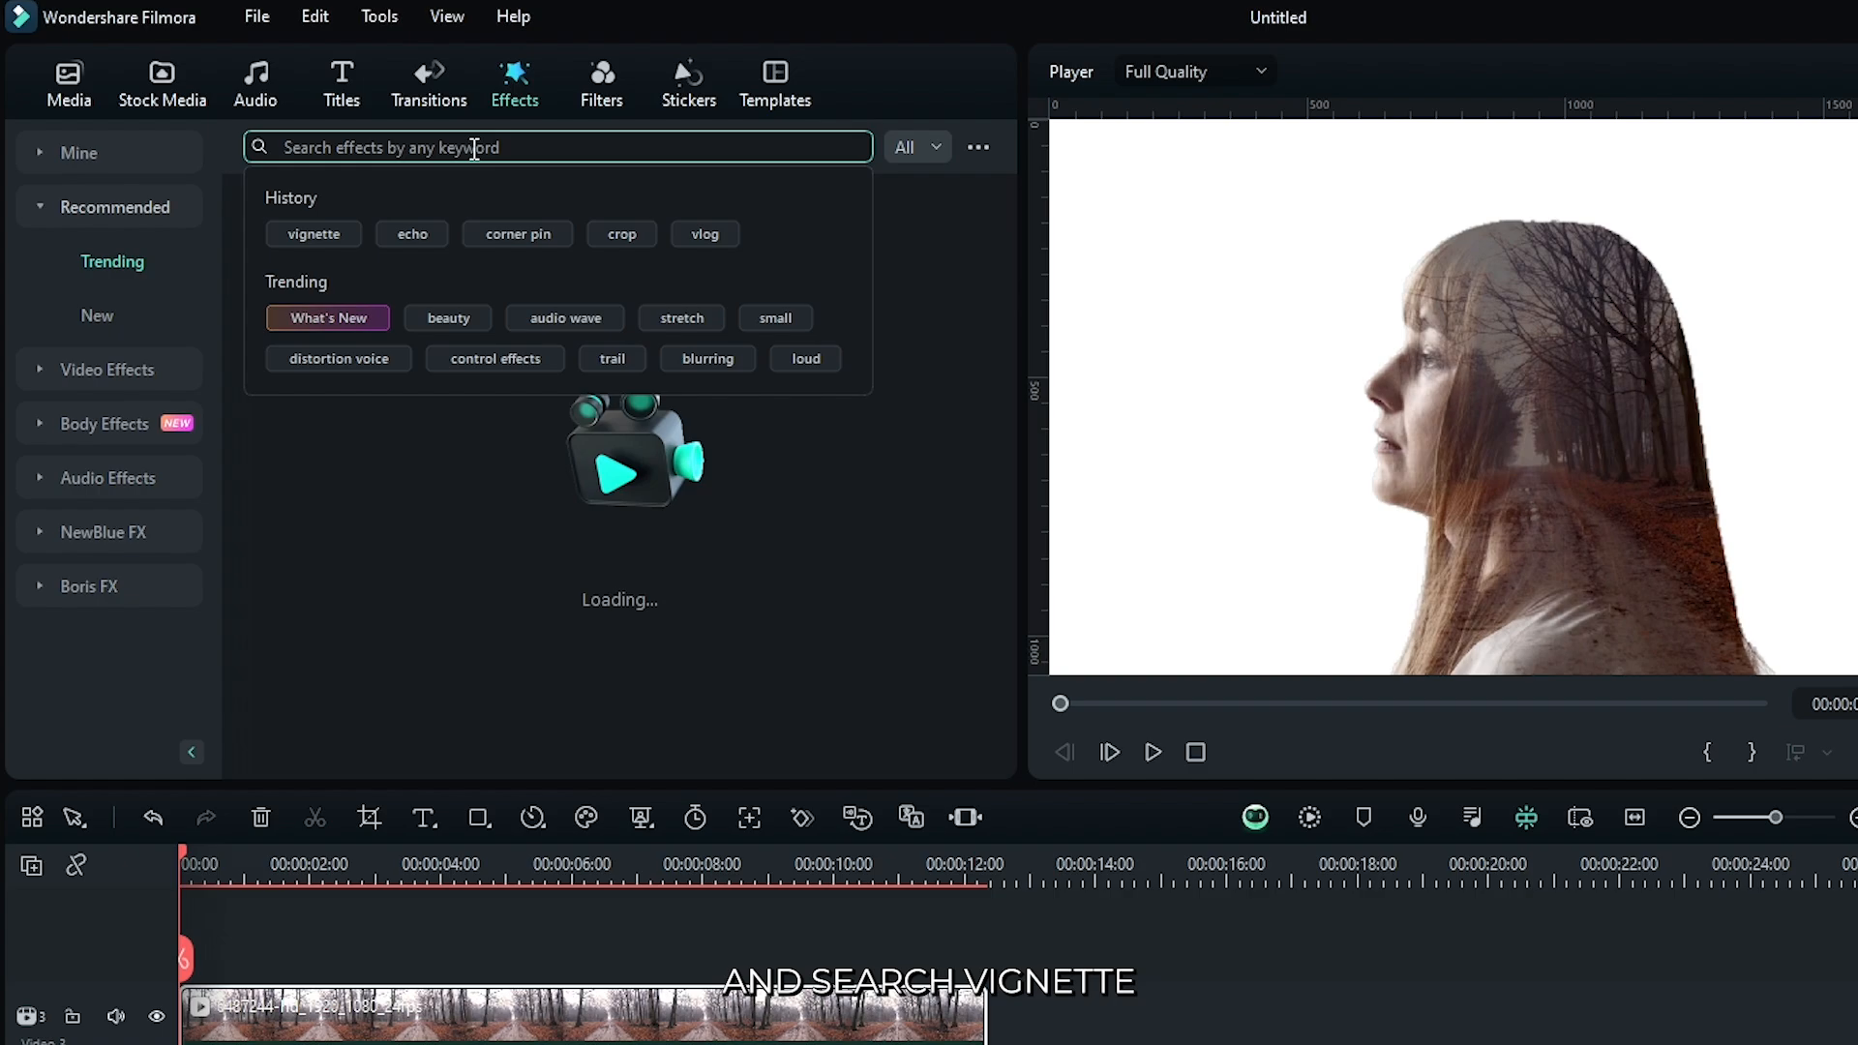
Step: Add a Smart Vignette with size 64 and darkness 91, then play the composite preview
type("vignette")
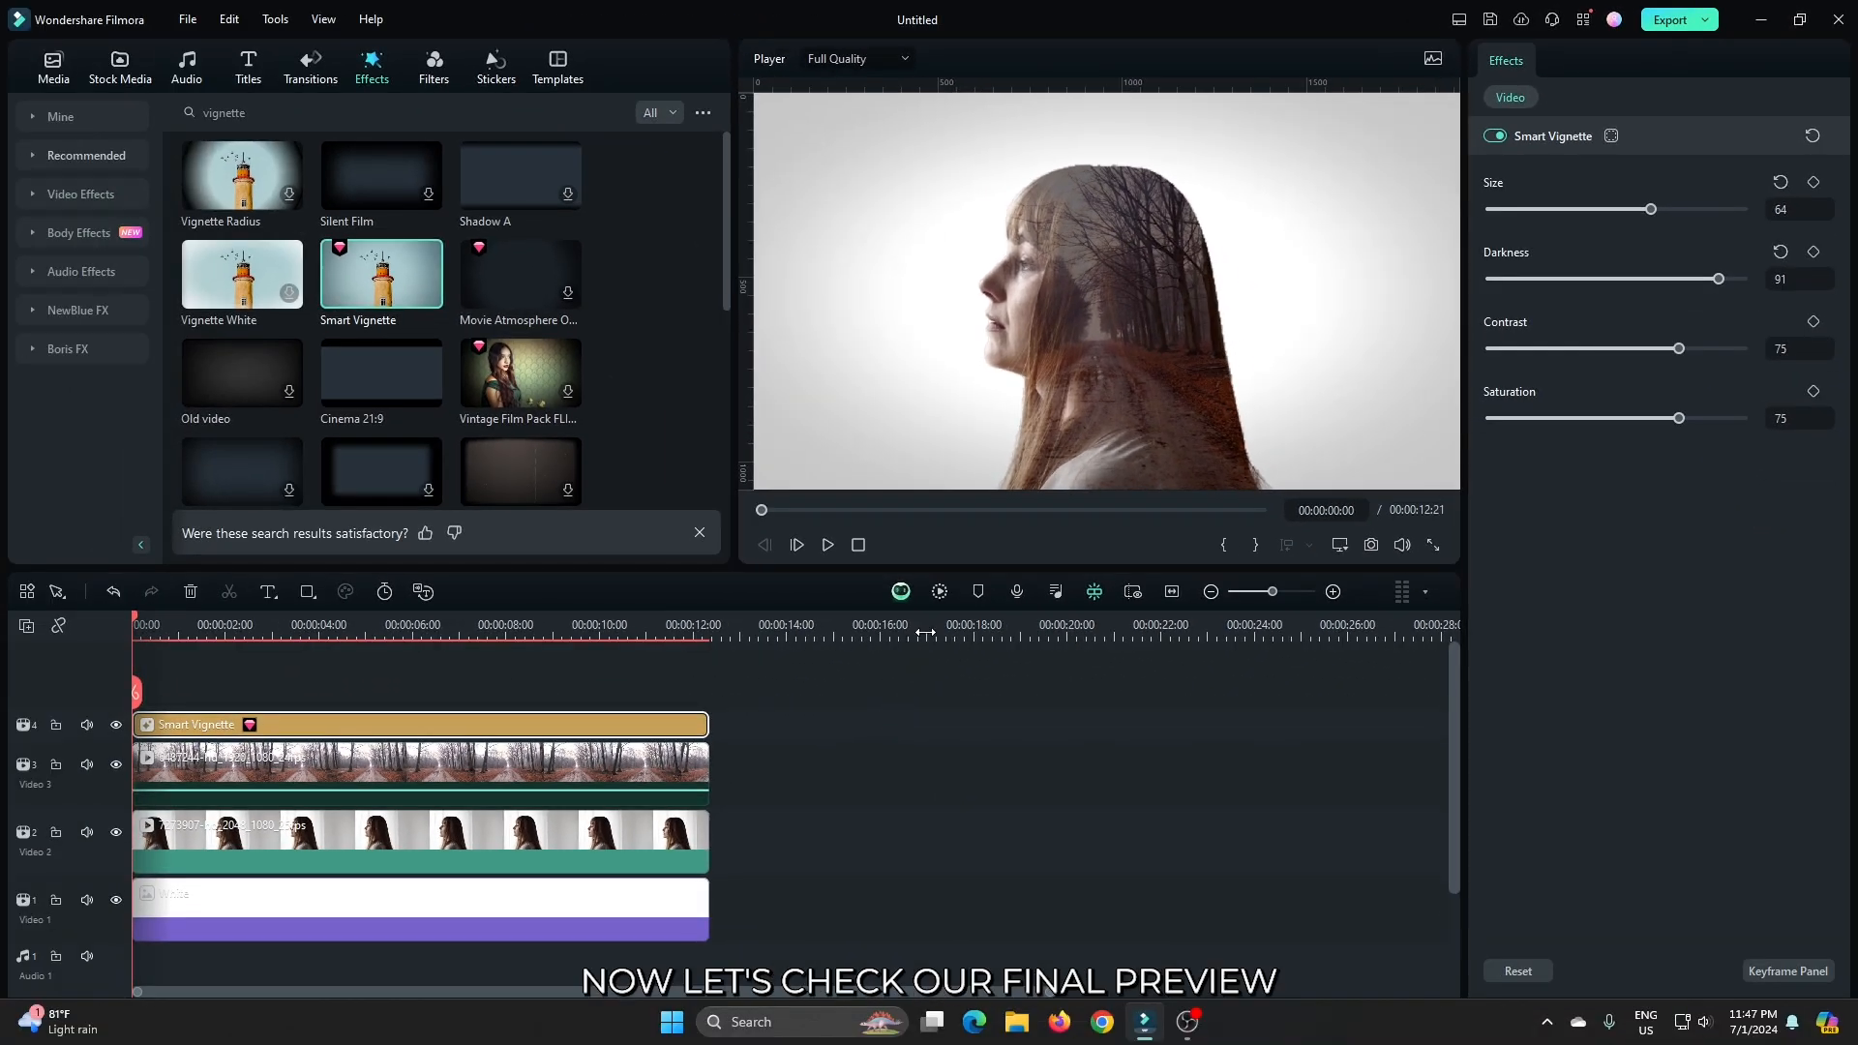
left_click(828, 545)
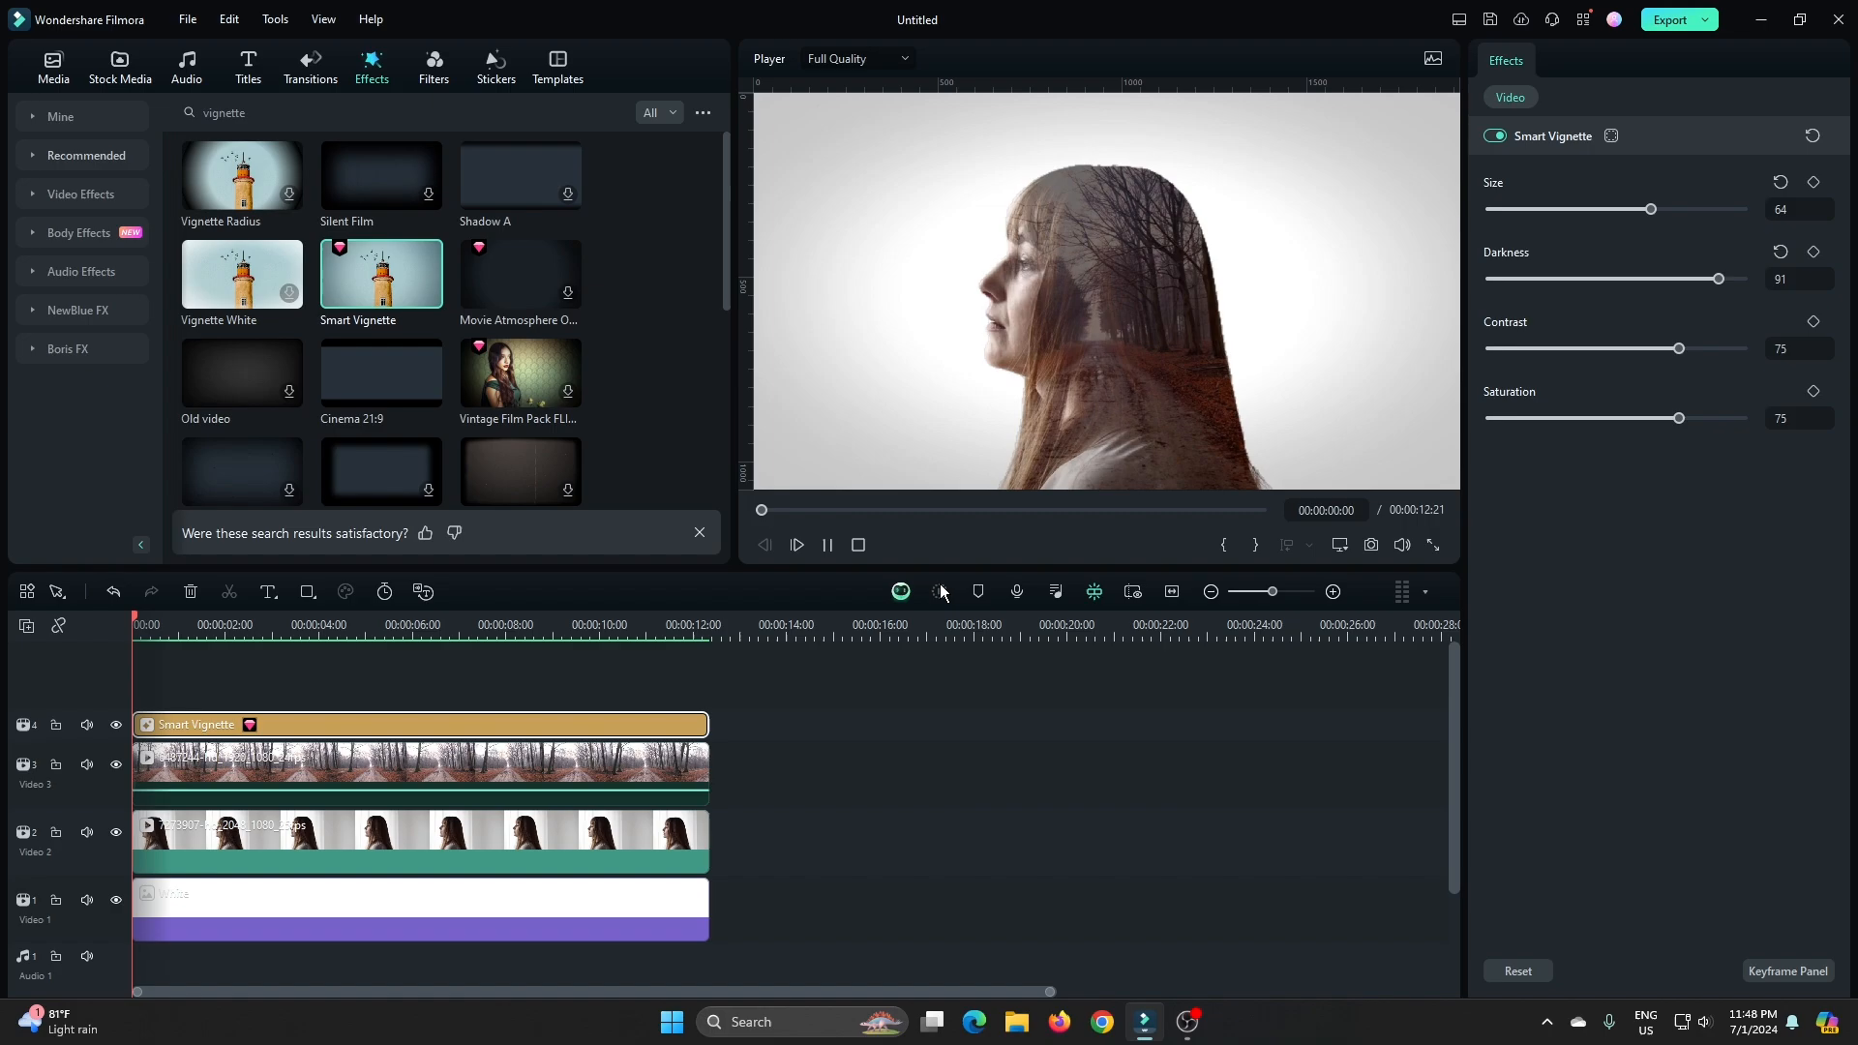